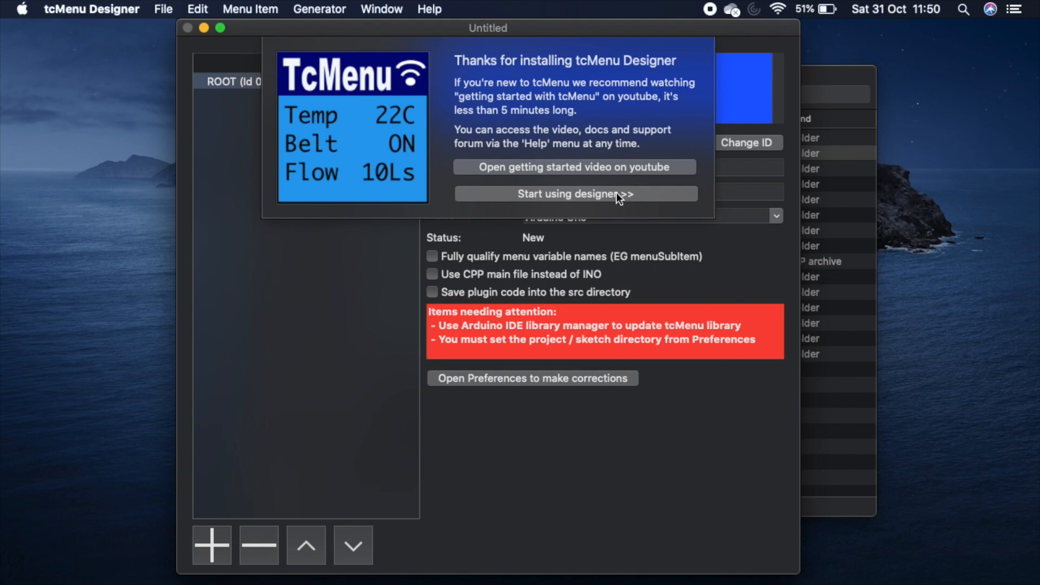
Step: Dismiss the welcome panel so the new project with its ROOT item and warnings is shown
click(575, 194)
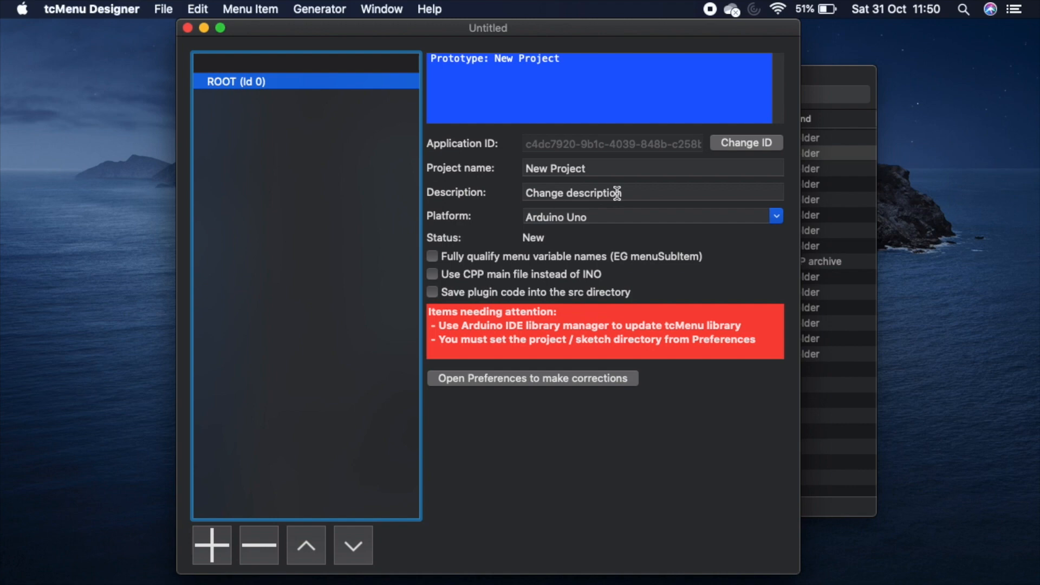
mouse_move(591, 239)
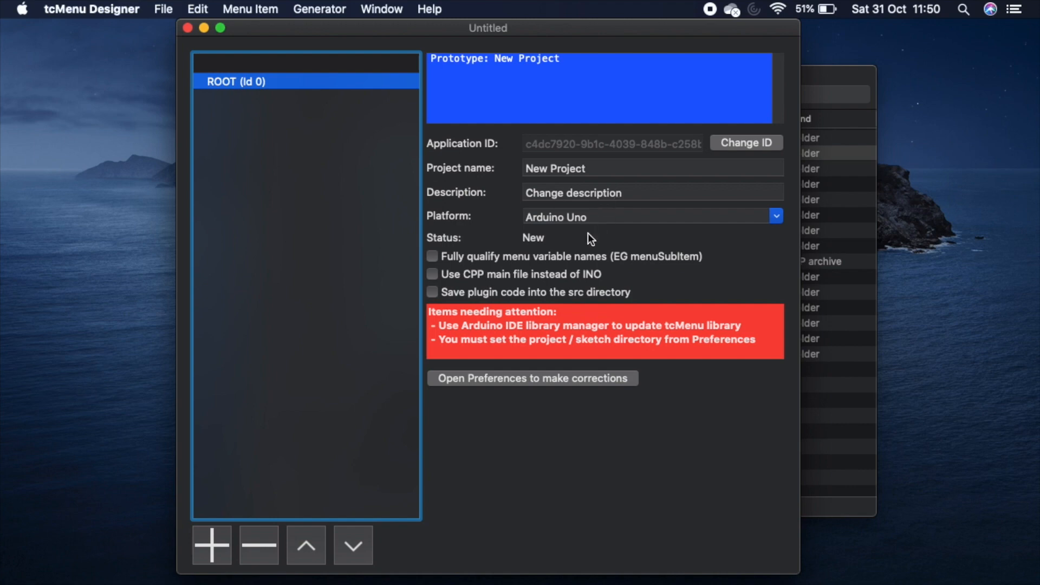
mouse_move(603, 344)
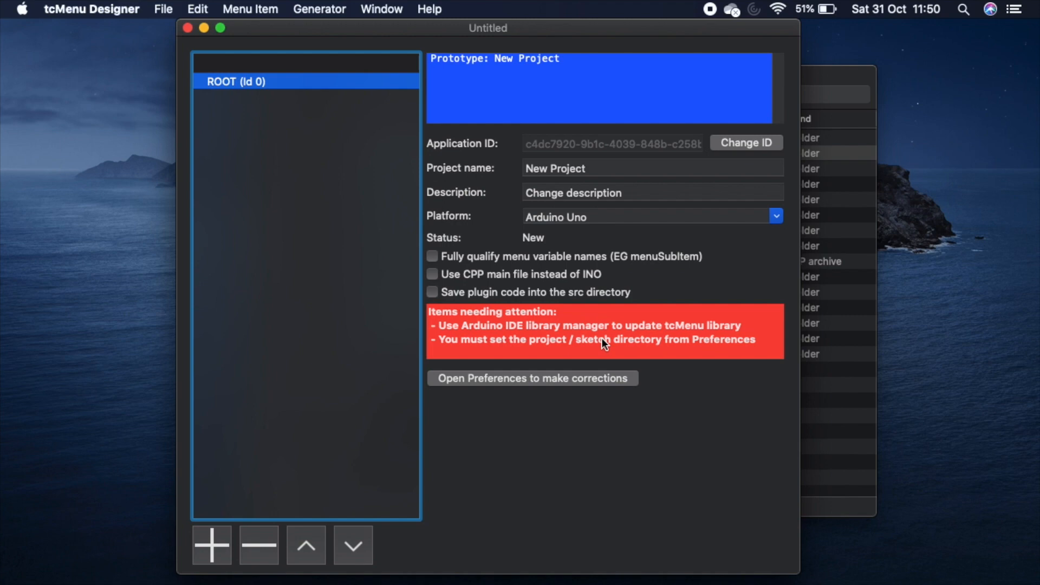
mouse_move(608, 392)
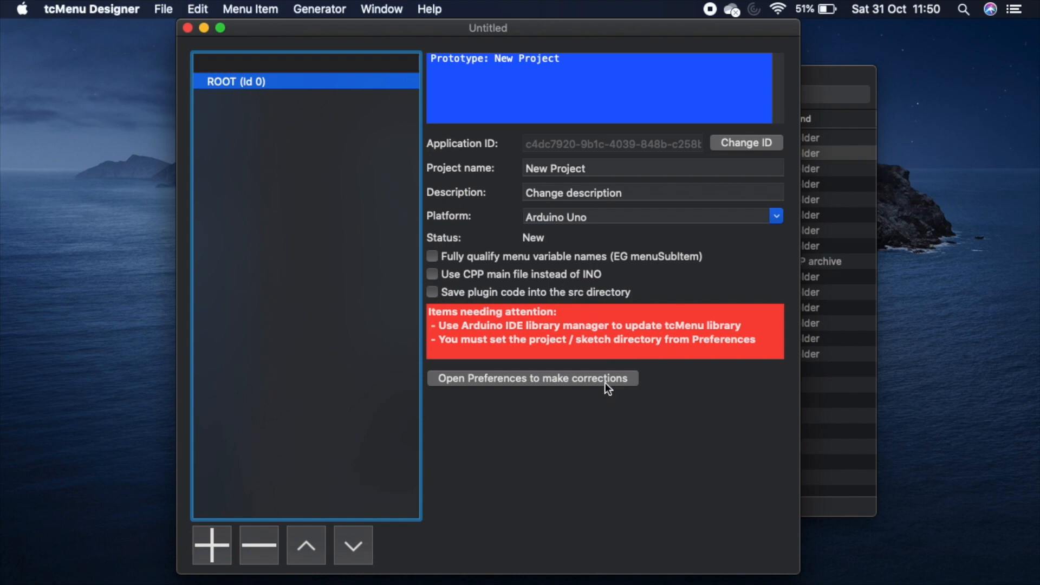
Step: Set the Sketches Folder preference to Documents > Arduino, clearing the attention warnings
click(532, 378)
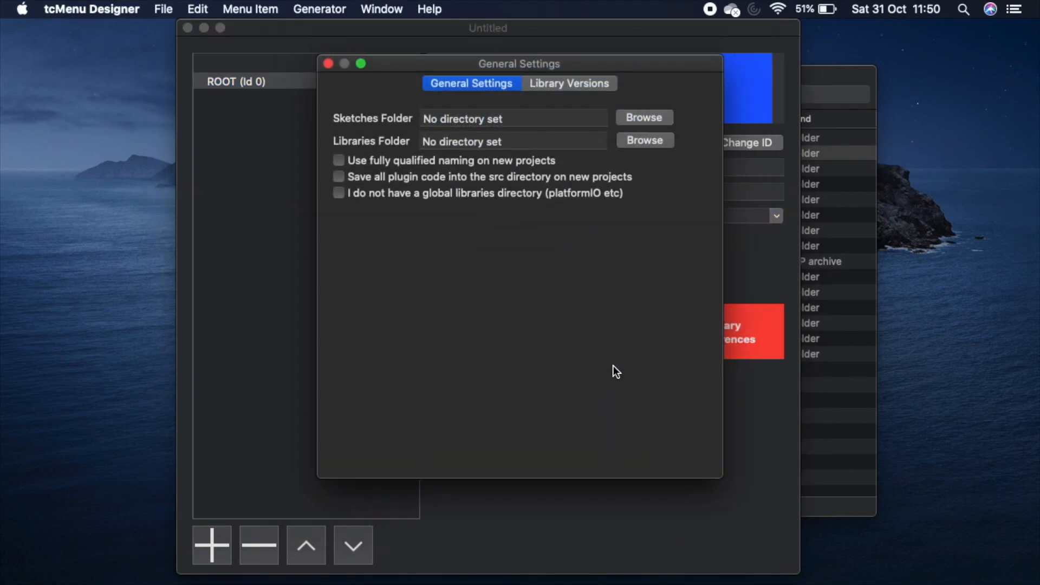
mouse_move(522, 136)
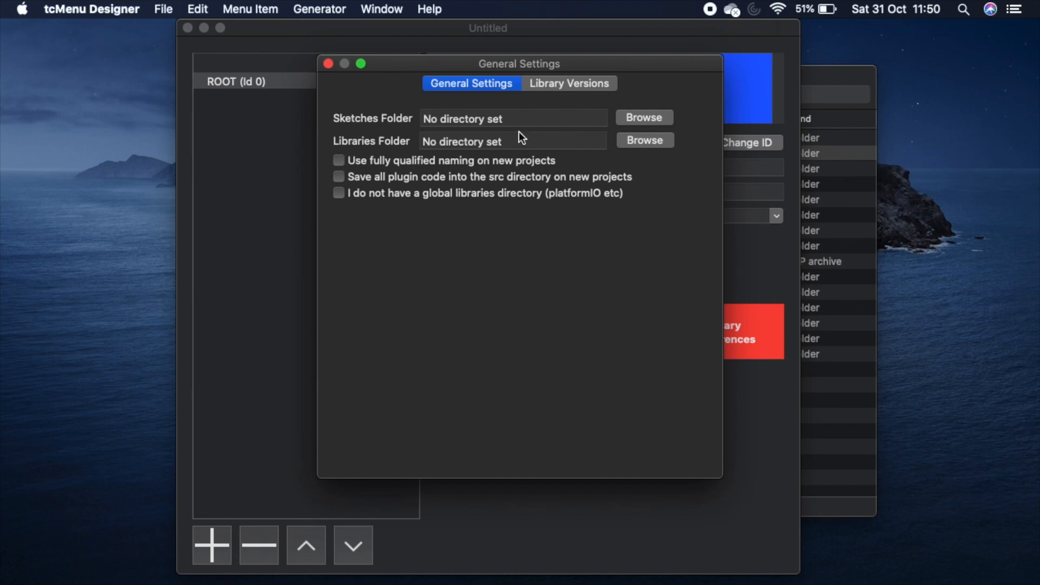
mouse_move(404, 124)
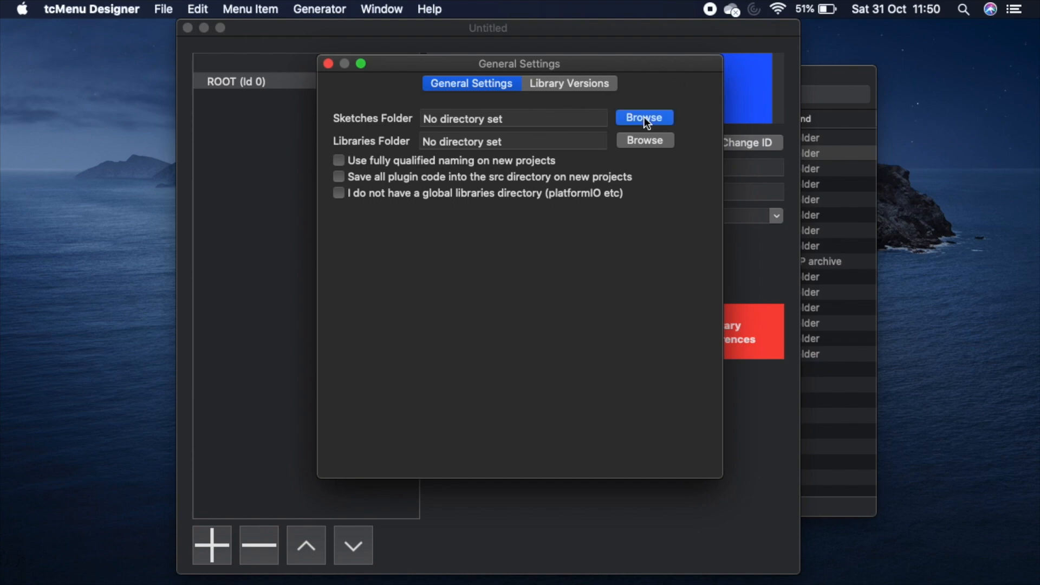
click(643, 117)
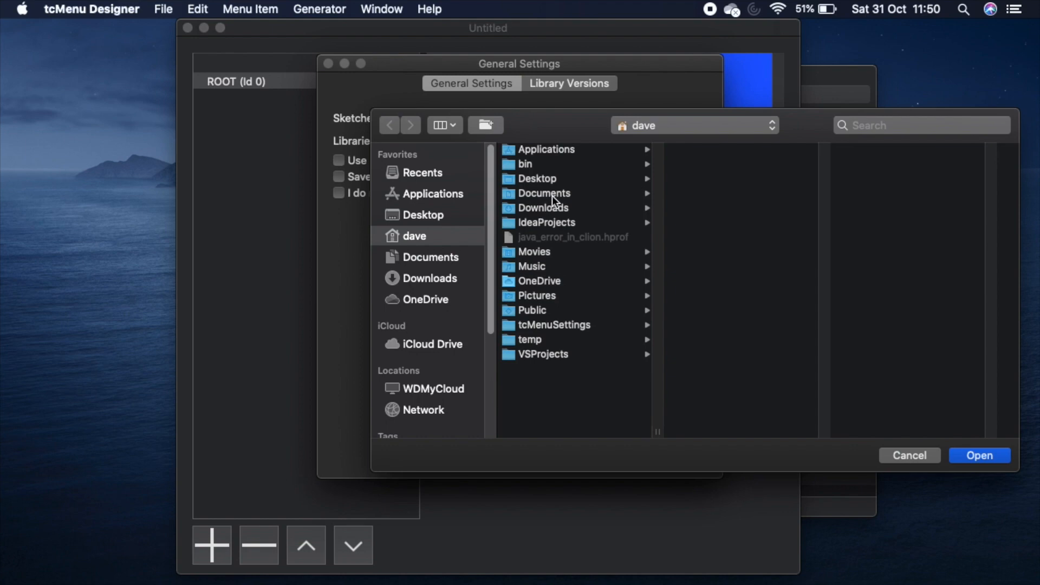
click(548, 193)
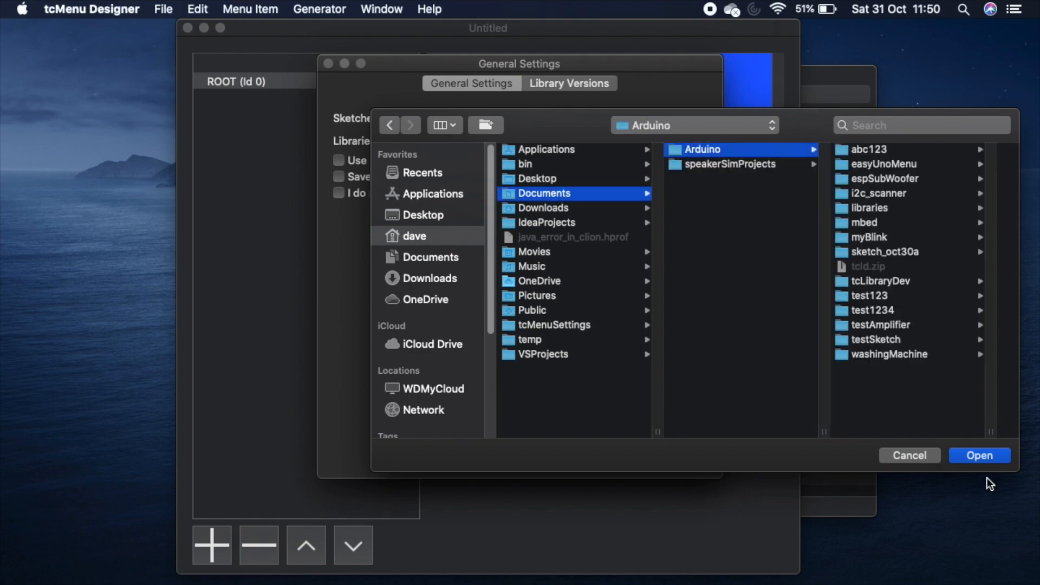
click(979, 456)
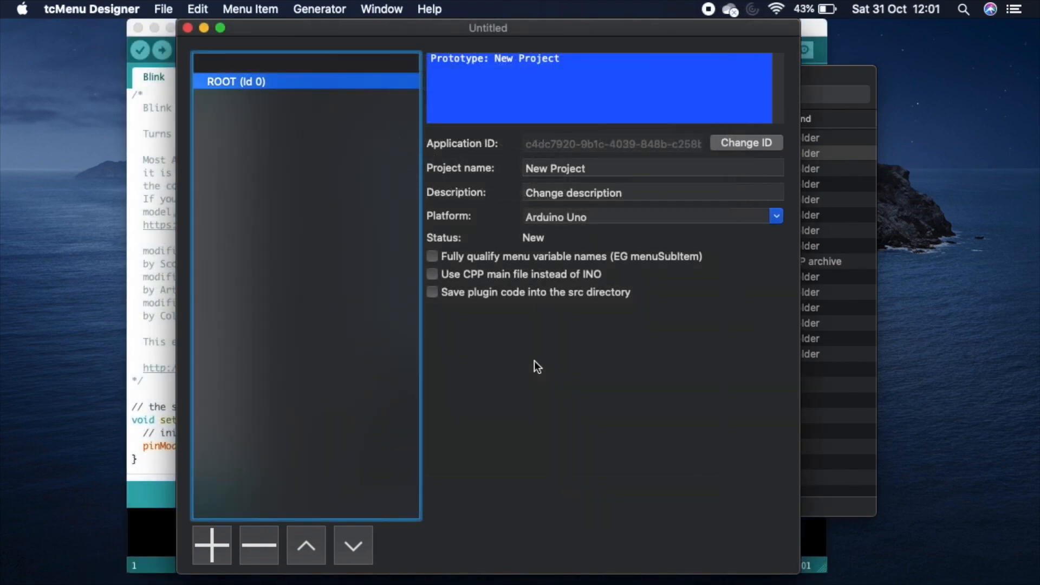
Step: Show the Library Versions list in General Settings, confirming all plugins are up to date
click(91, 9)
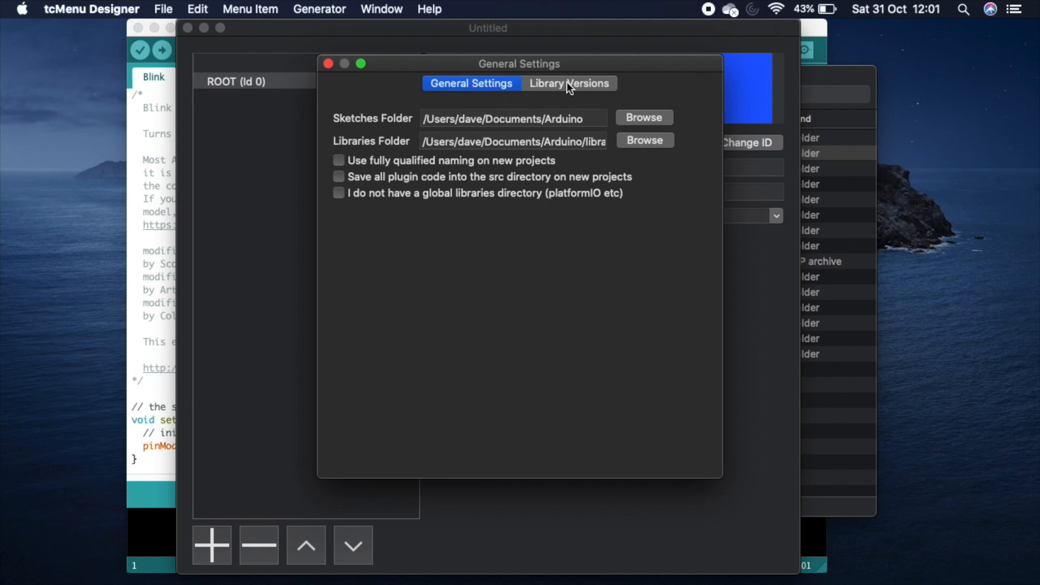
click(569, 84)
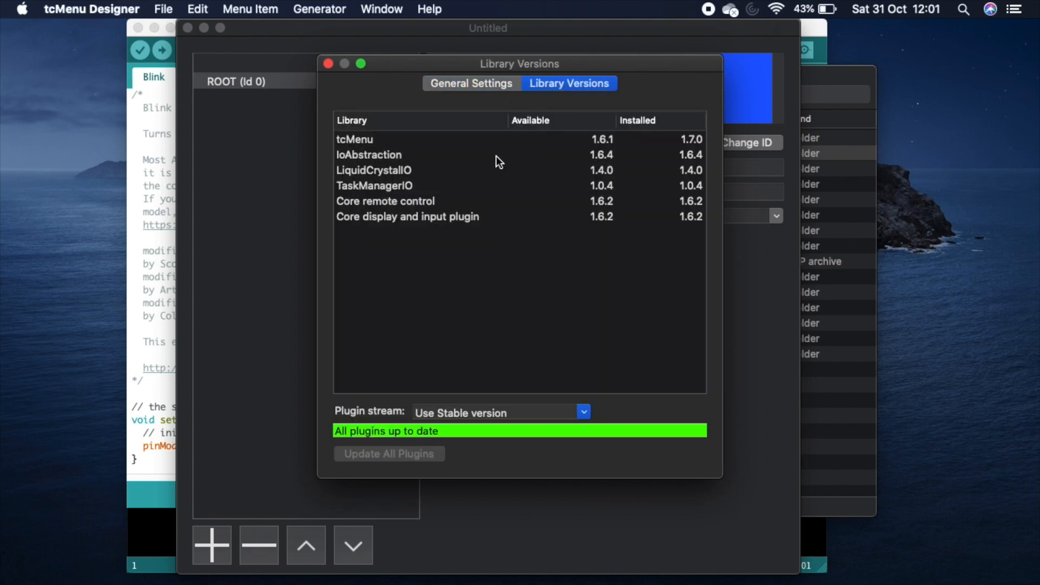
mouse_move(574, 127)
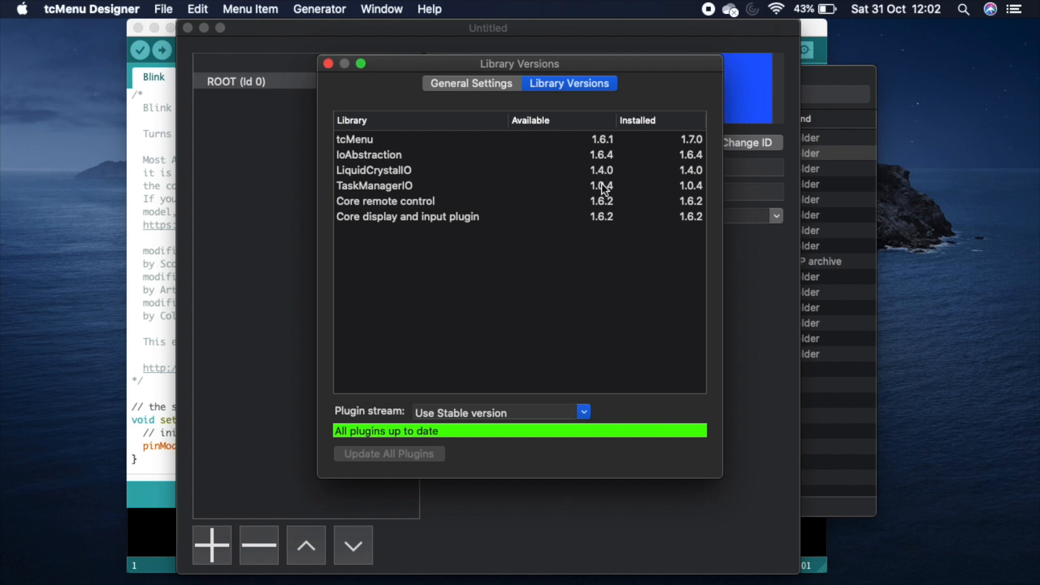
mouse_move(681, 190)
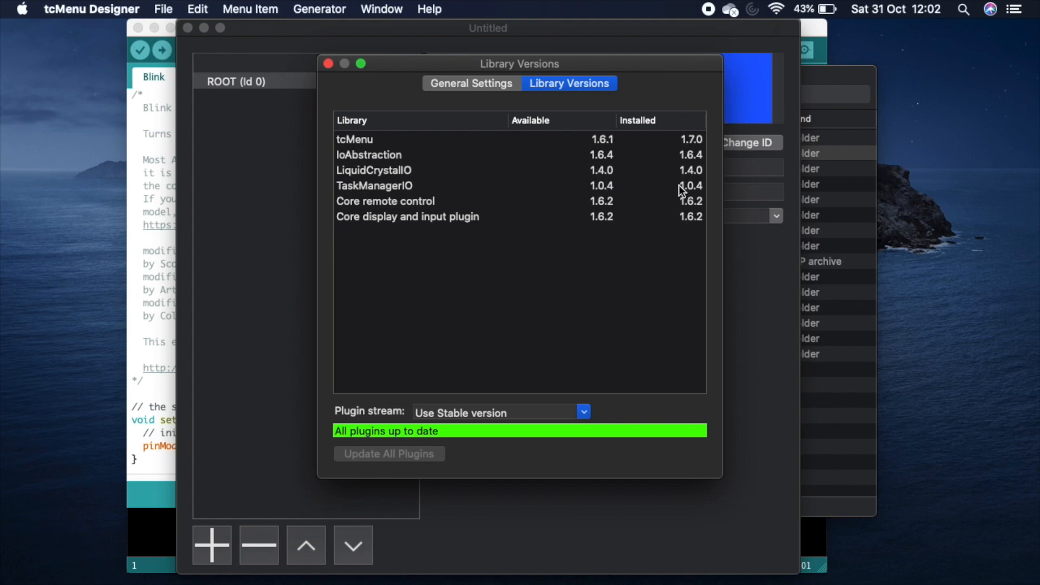
mouse_move(430, 408)
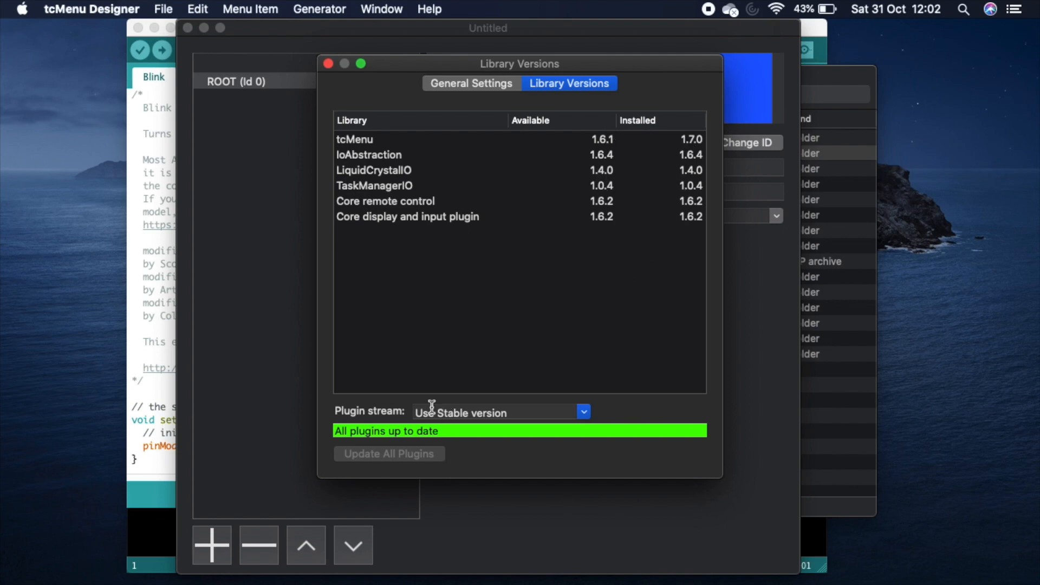
mouse_move(431, 442)
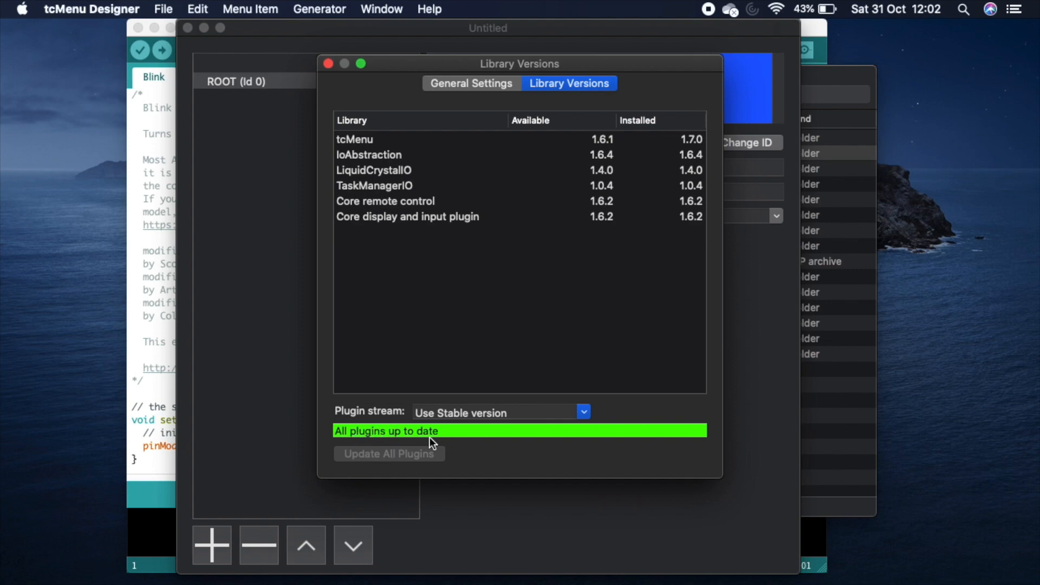
mouse_move(463, 419)
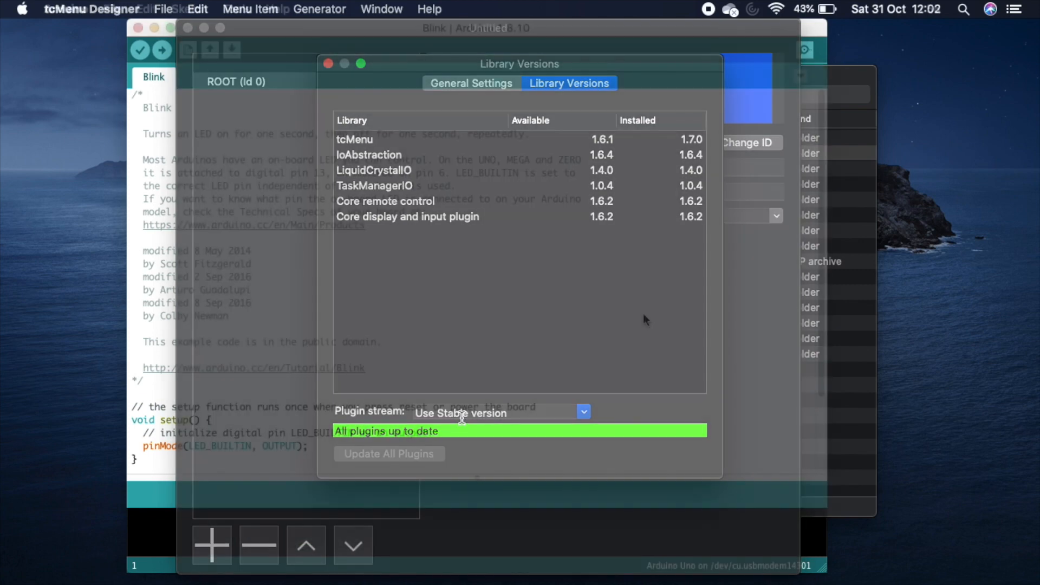
Step: Search the Arduino IDE library manager for 'tcmenu' from the Blink sketch window
click(328, 64)
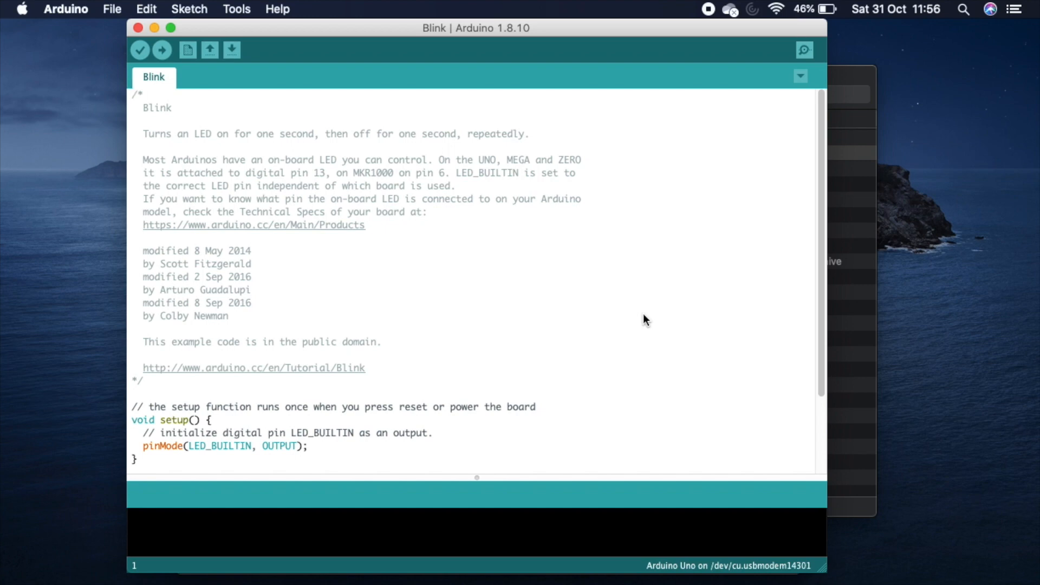
mouse_move(241, 6)
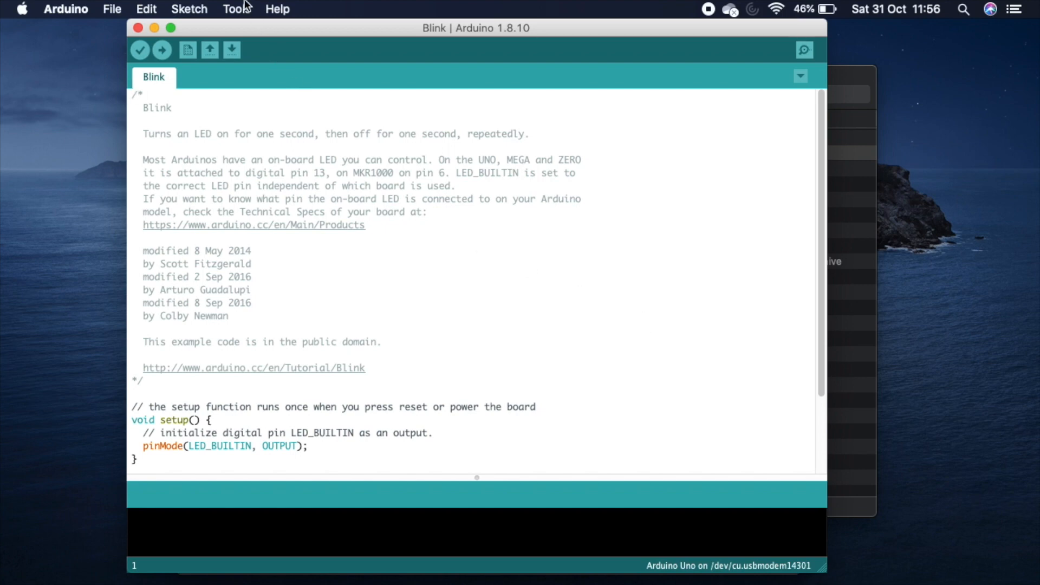
click(237, 8)
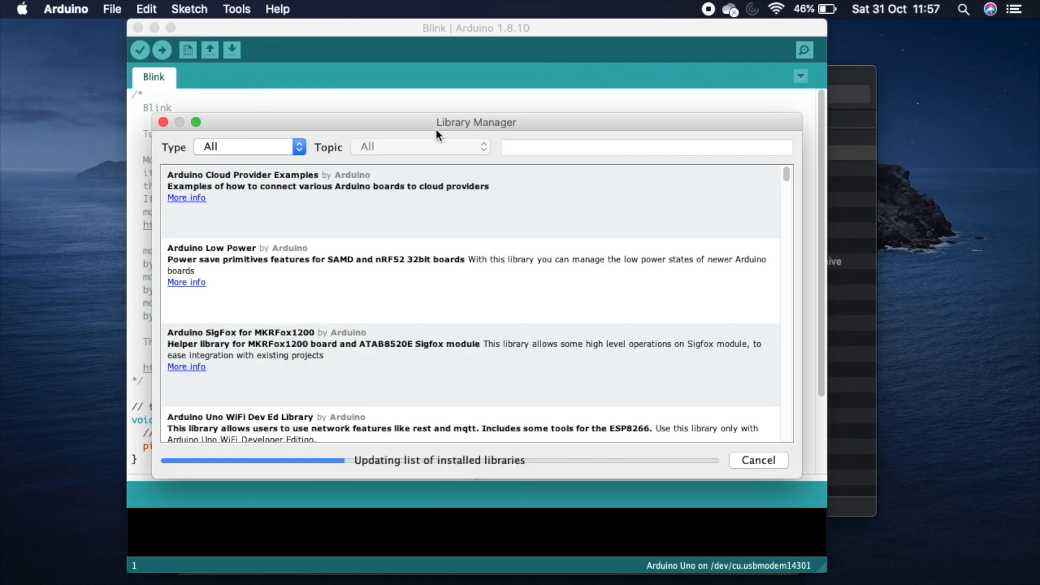
text(t)
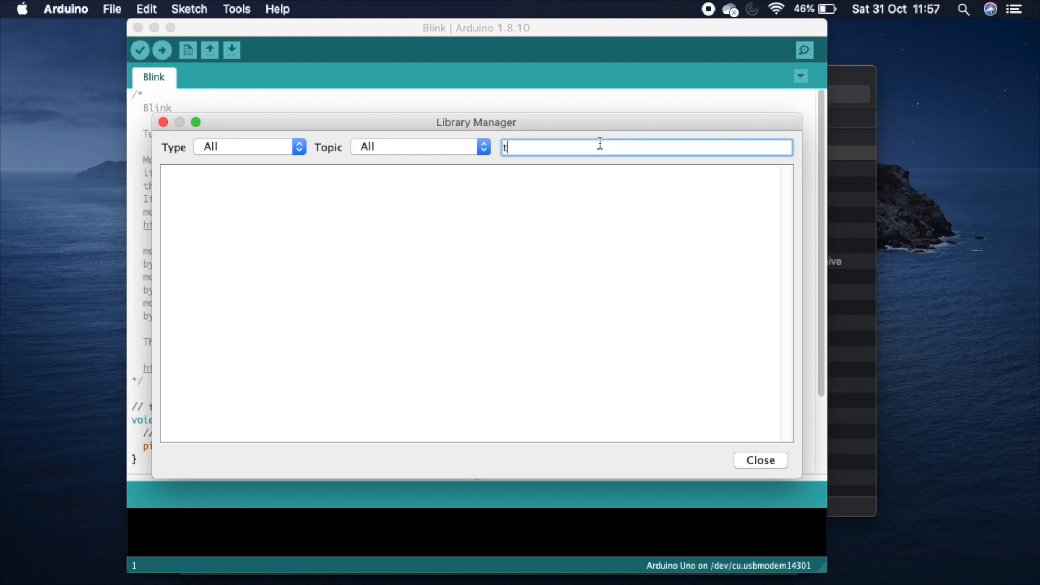
text(cmenu)
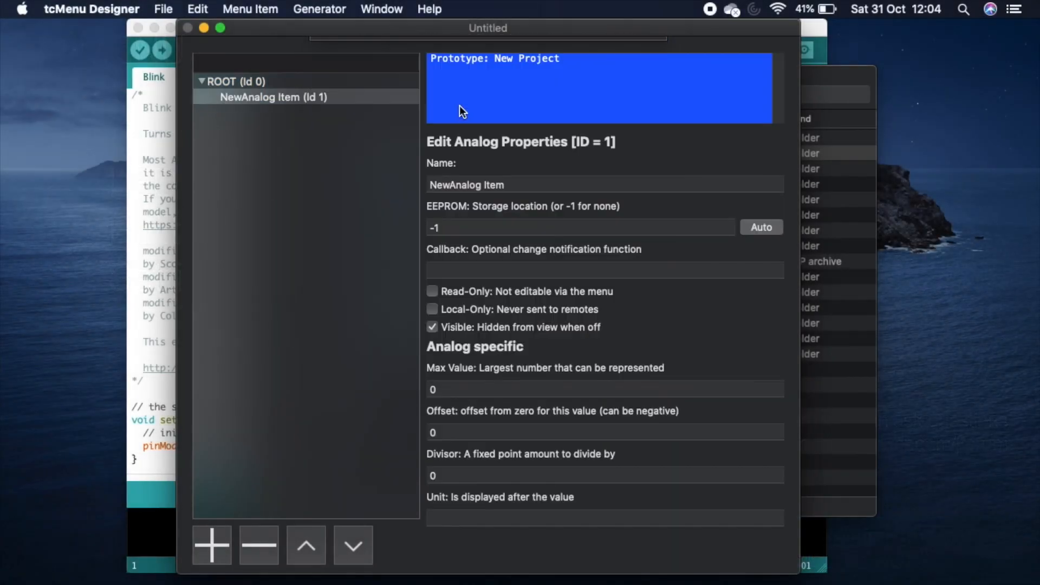
Step: Name the analog item LED Brightness, then add a BuiltIn LED item and a Settings submenu under ROOT
text(LED Brightness)
text(%)
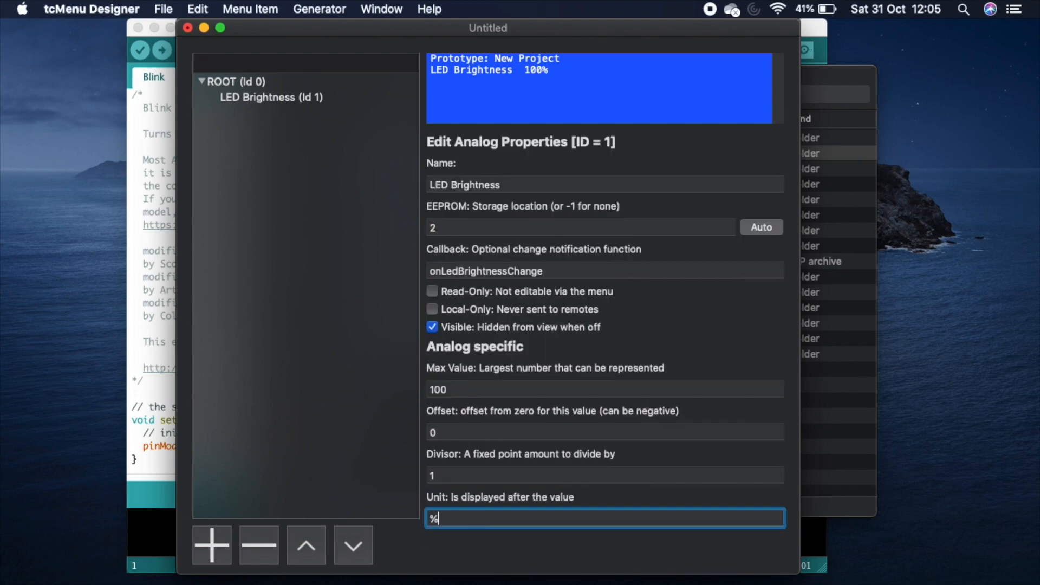
click(211, 545)
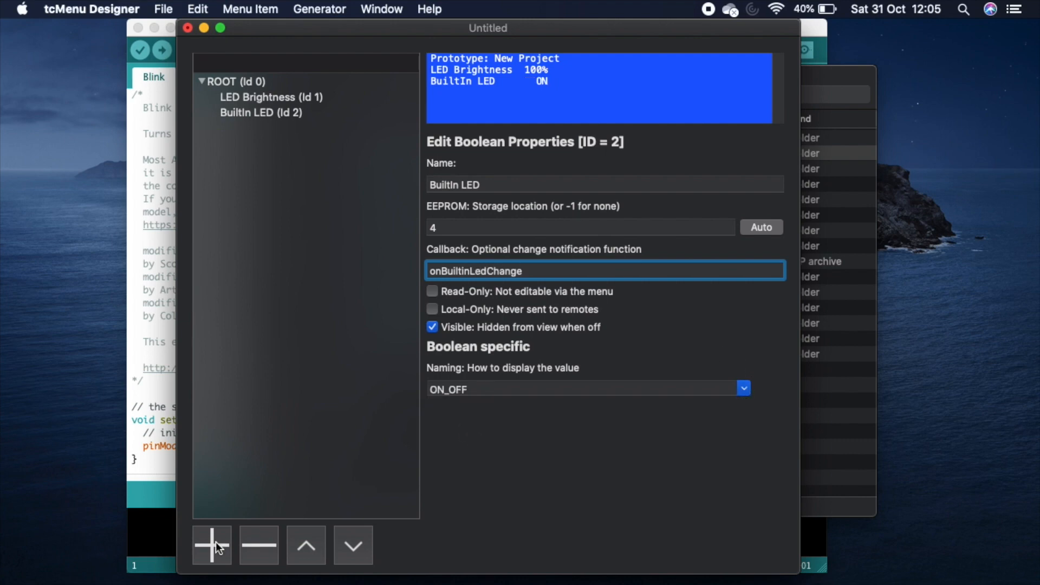
click(211, 545)
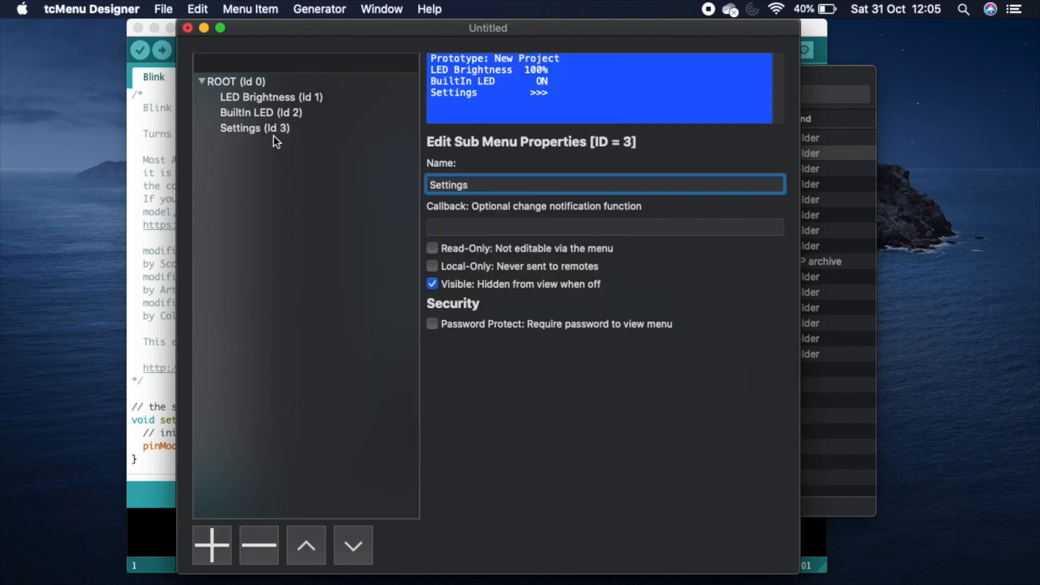
Step: Add a Backlight switch under Settings and save the project into a new easyUnoMenu folder
click(211, 545)
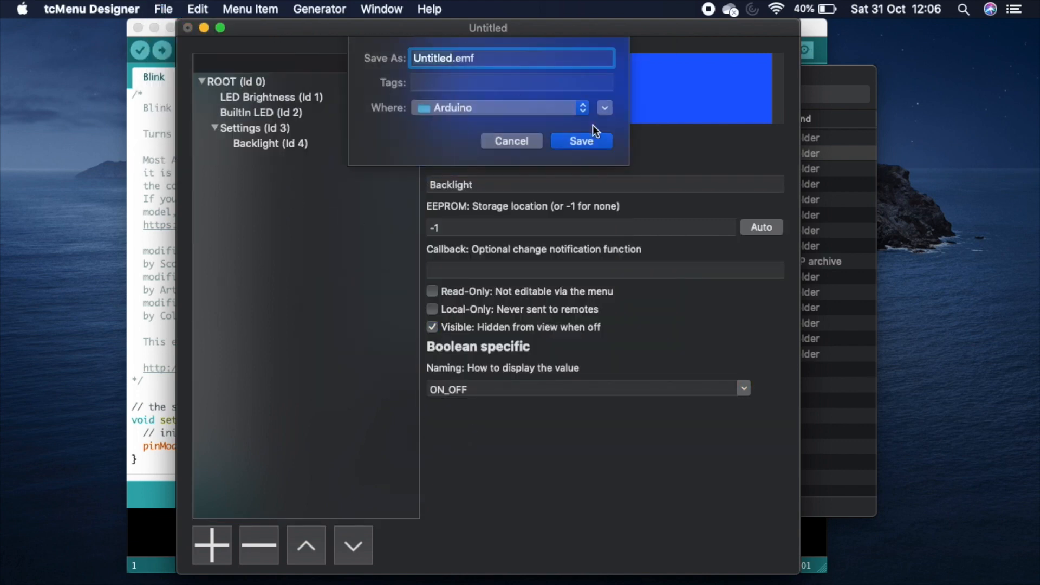
click(604, 107)
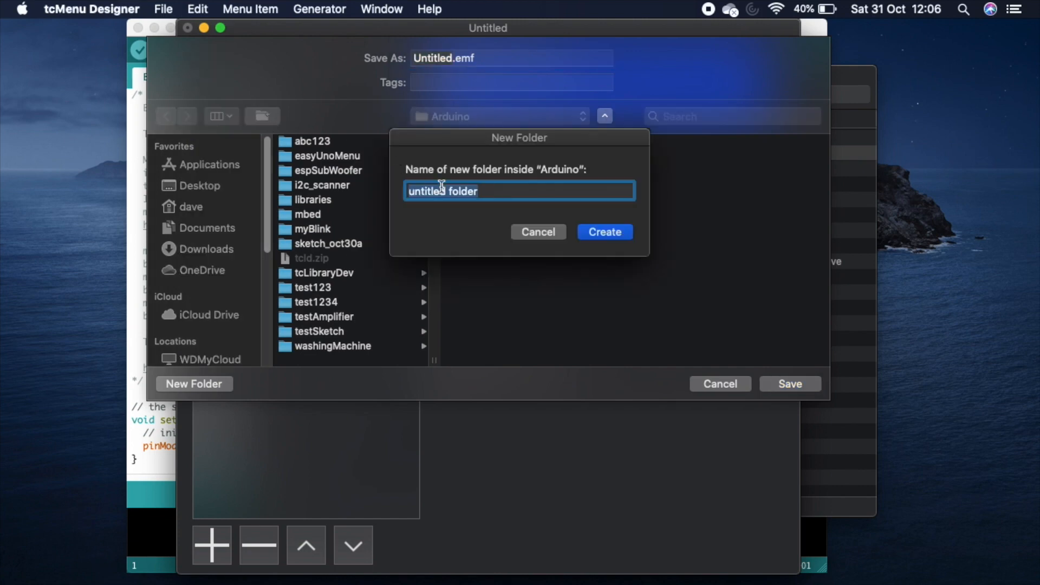
click(537, 232)
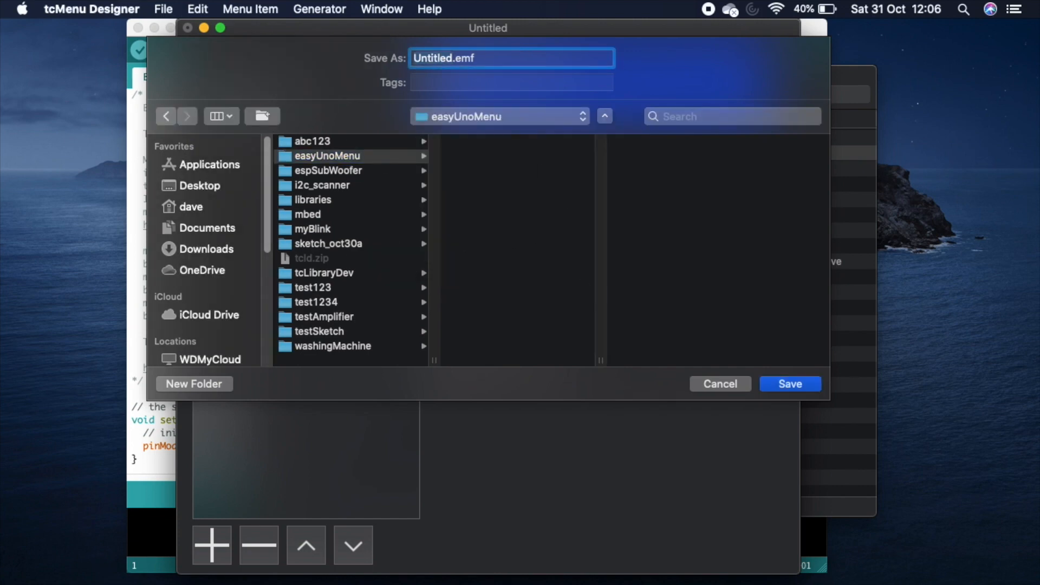
click(790, 384)
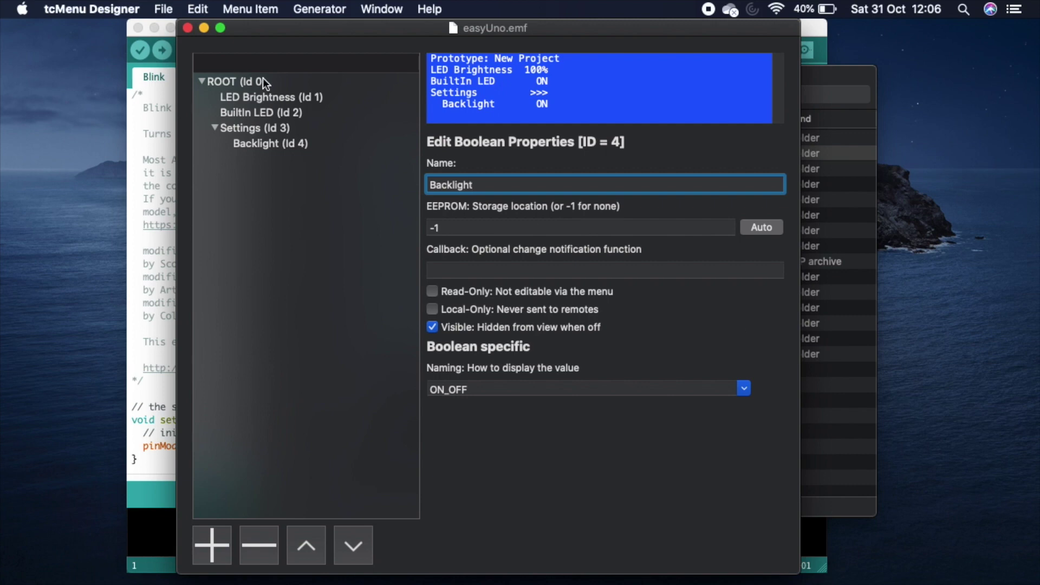
Step: Name the project Easy UNO with its description and target the Arduino Uno platform
click(229, 81)
text(The easy uno menu library)
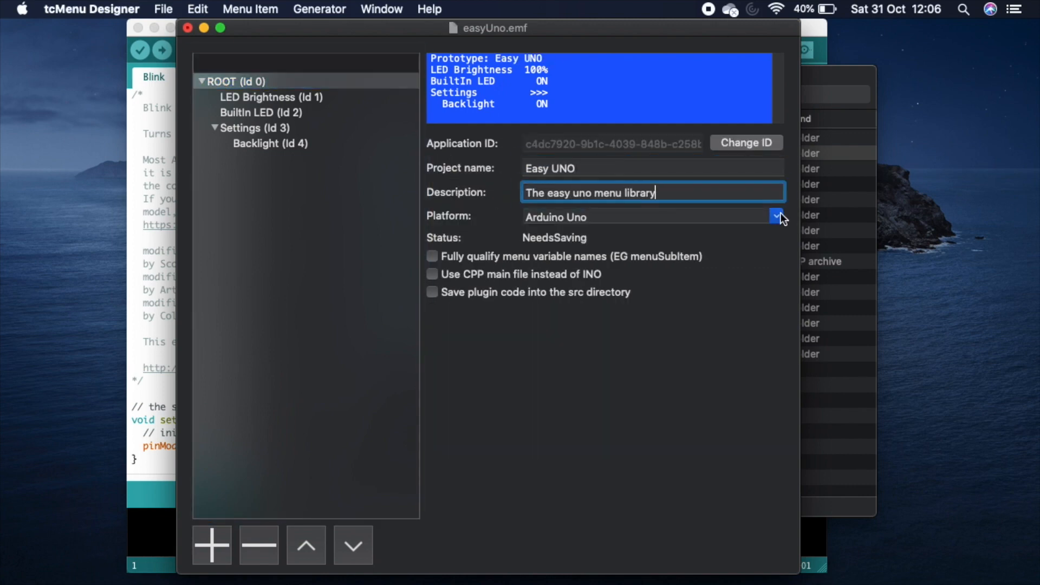
click(164, 8)
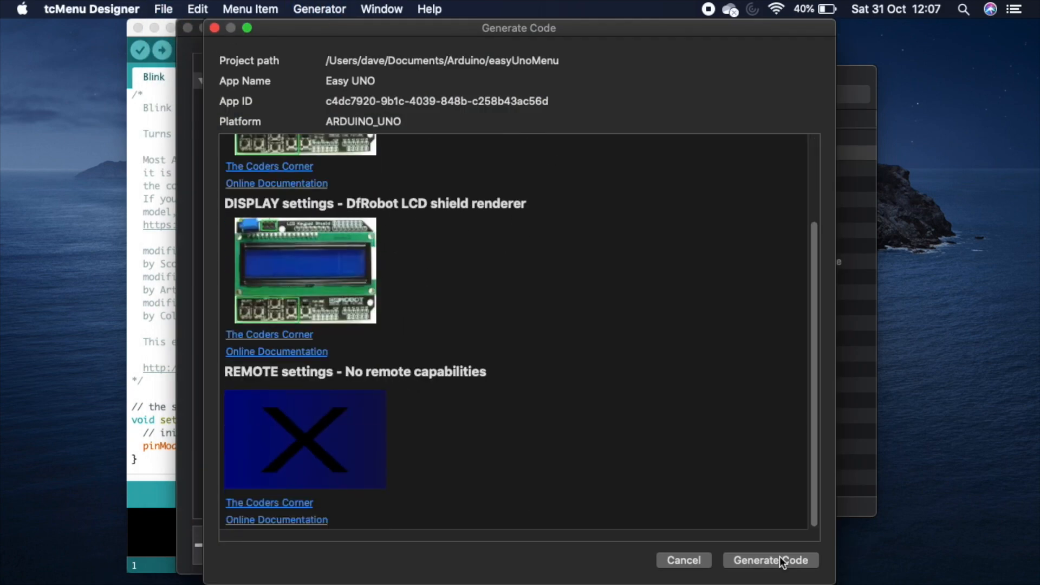
Step: Generate the Arduino code using the DfRobot LCD shield display plugin and close the finished log
click(770, 561)
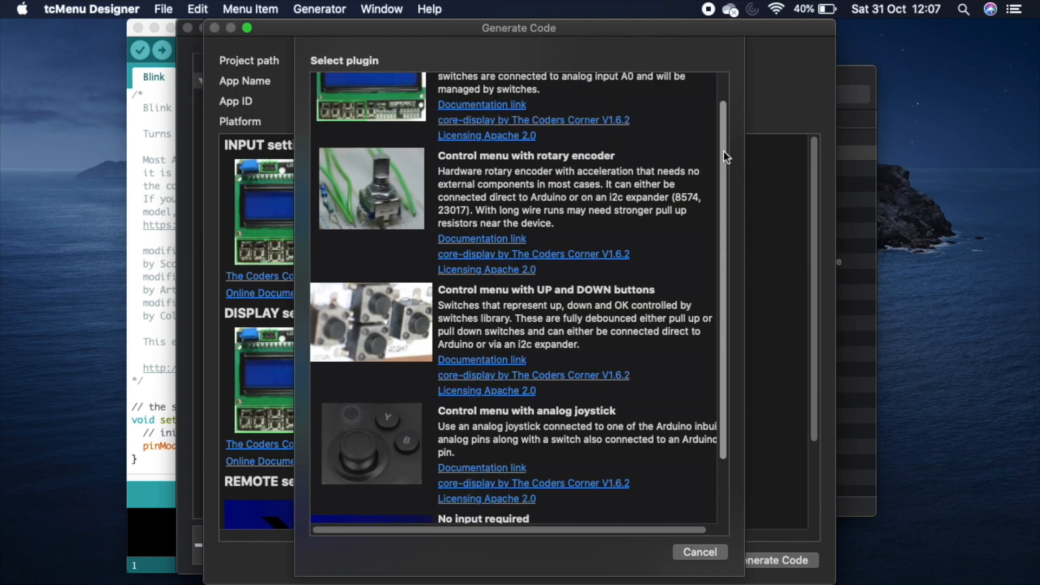
scroll(down, 3)
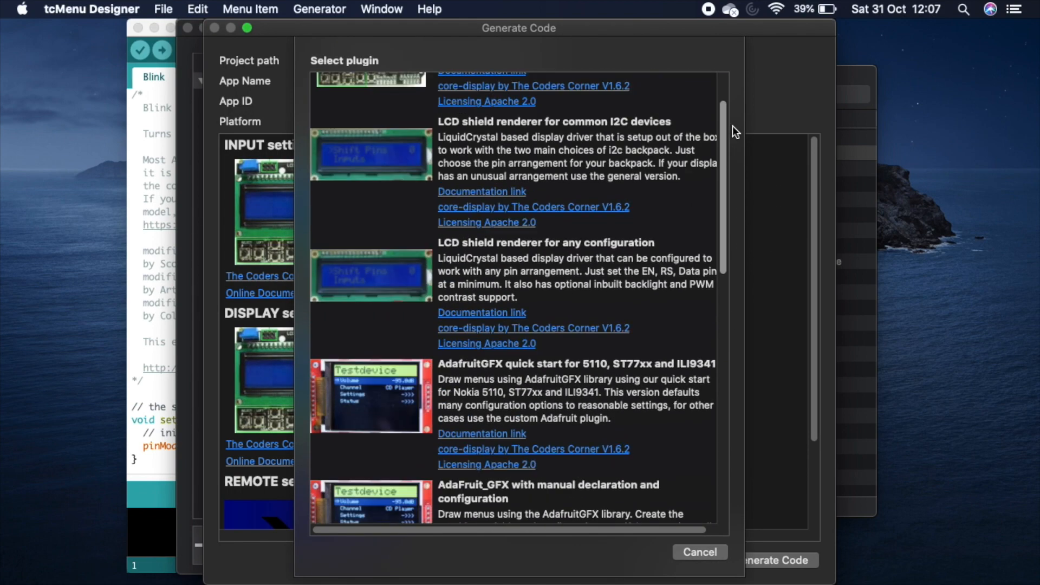
click(774, 560)
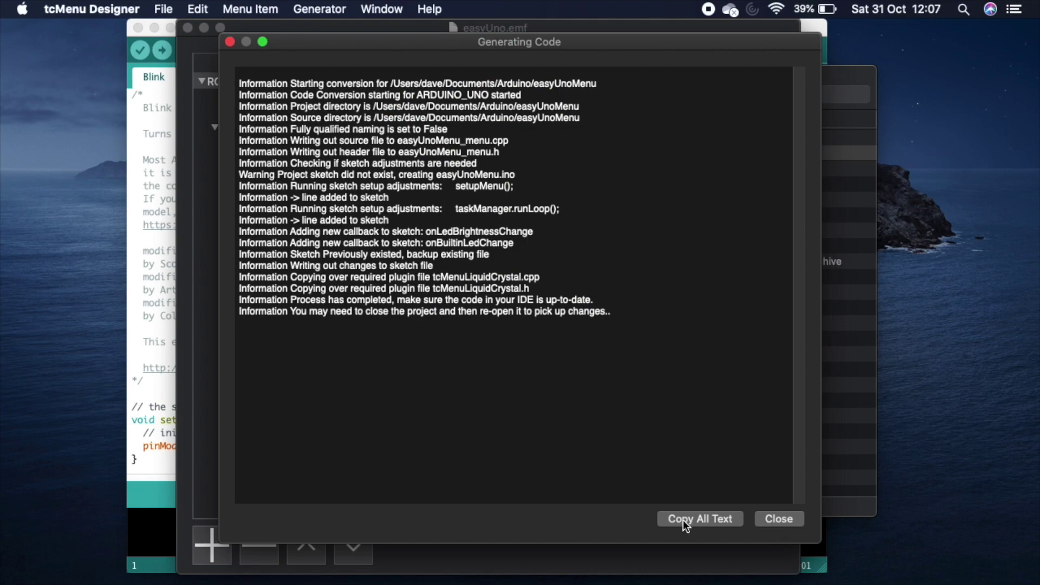
click(778, 519)
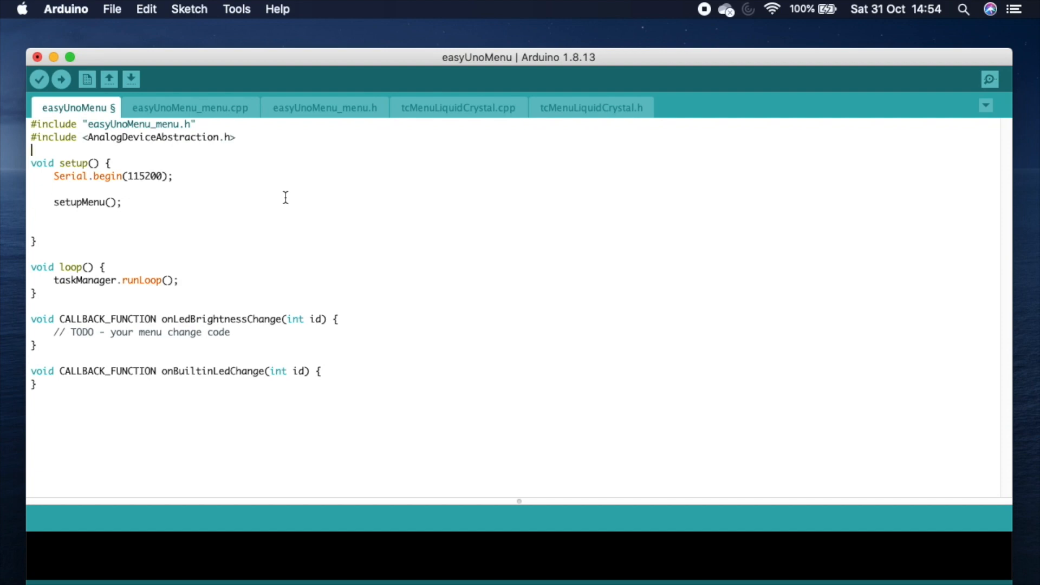
Step: Declare the ArduinoAnalogDevice and pwmLedPin 11, set LED_BUILTIN as output and wire menuMgr shield buttons
text(ArduinoAnalogDevice arduinoAnalog;)
click(515, 228)
text(arduinoAnalog.initPin(pwn)
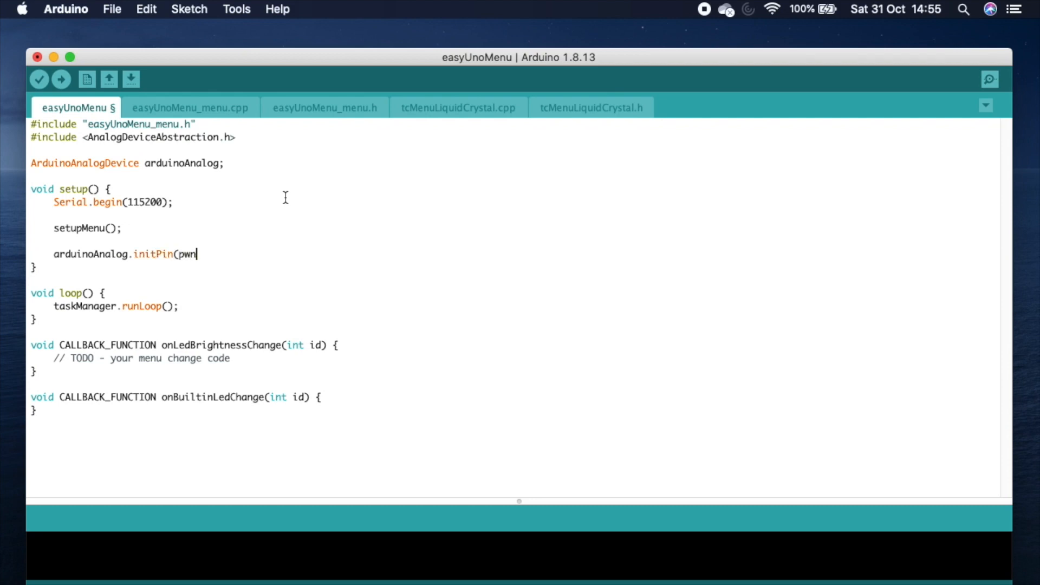
text(LedPin, DIR_OUT);)
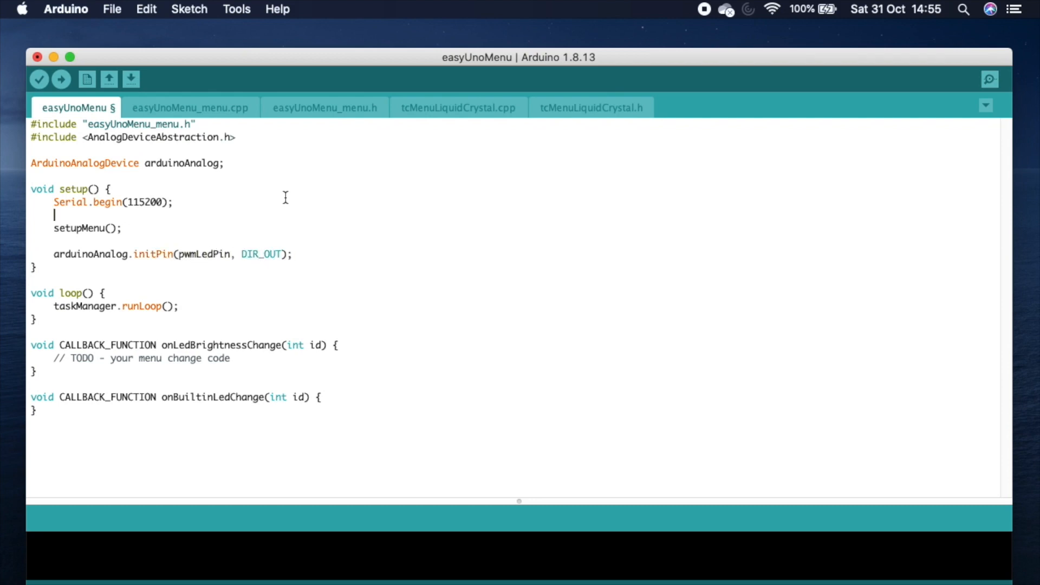
text(const int pwmLedPin = 11;)
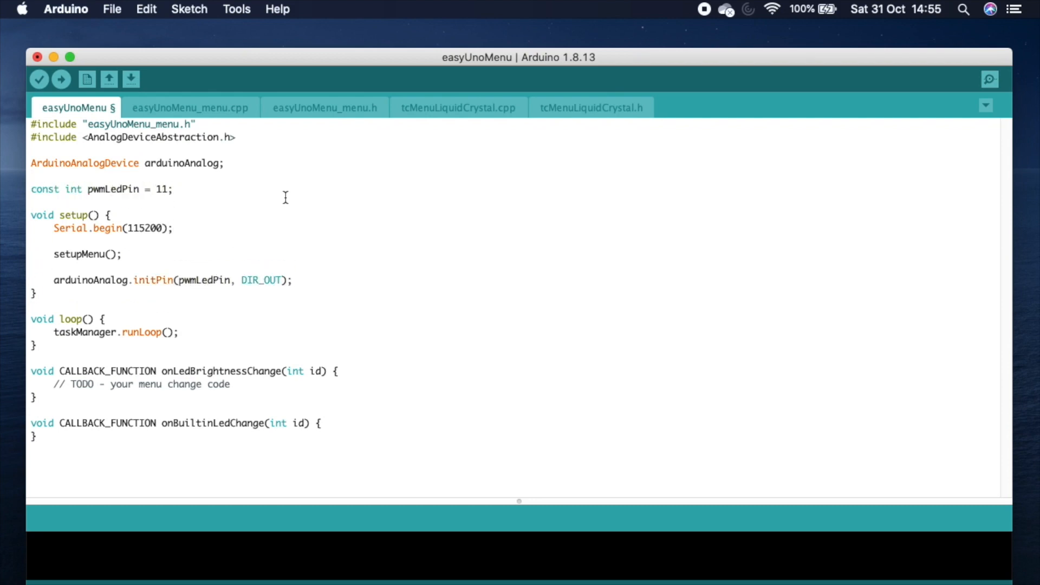
click(122, 254)
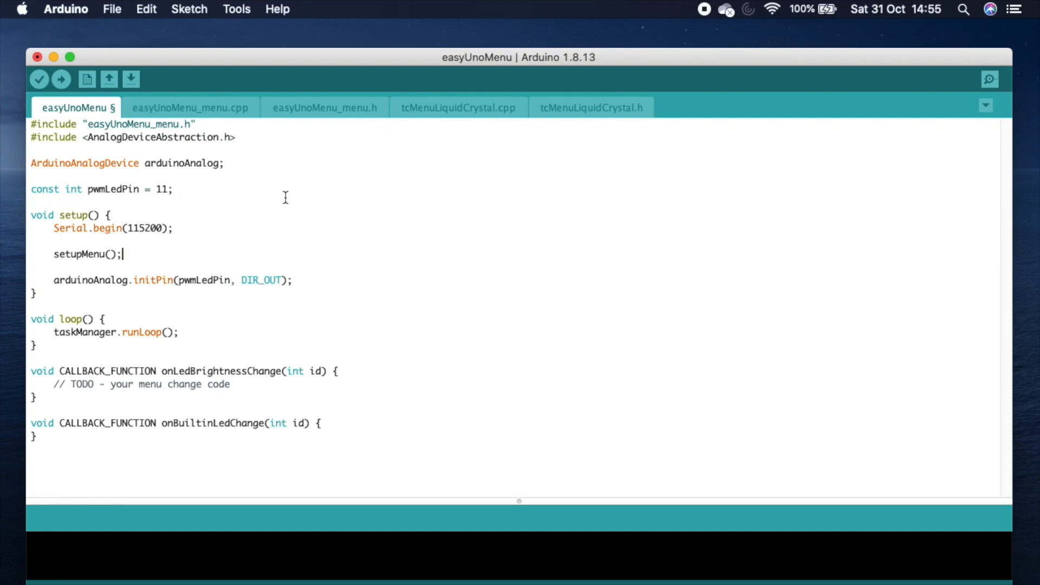
text(pinMode()
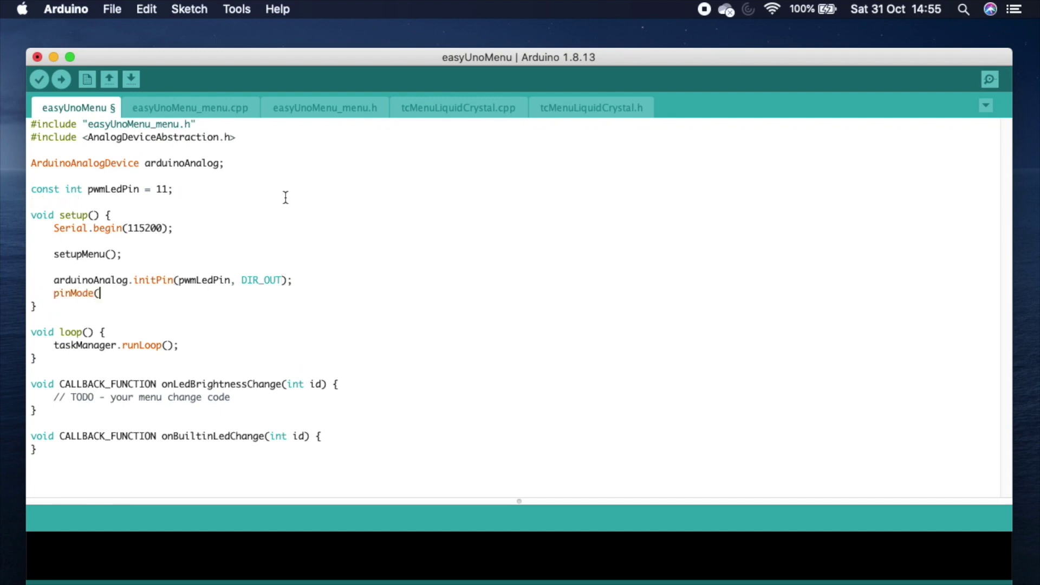
text(LED_BUILTIN, OUTPUT);)
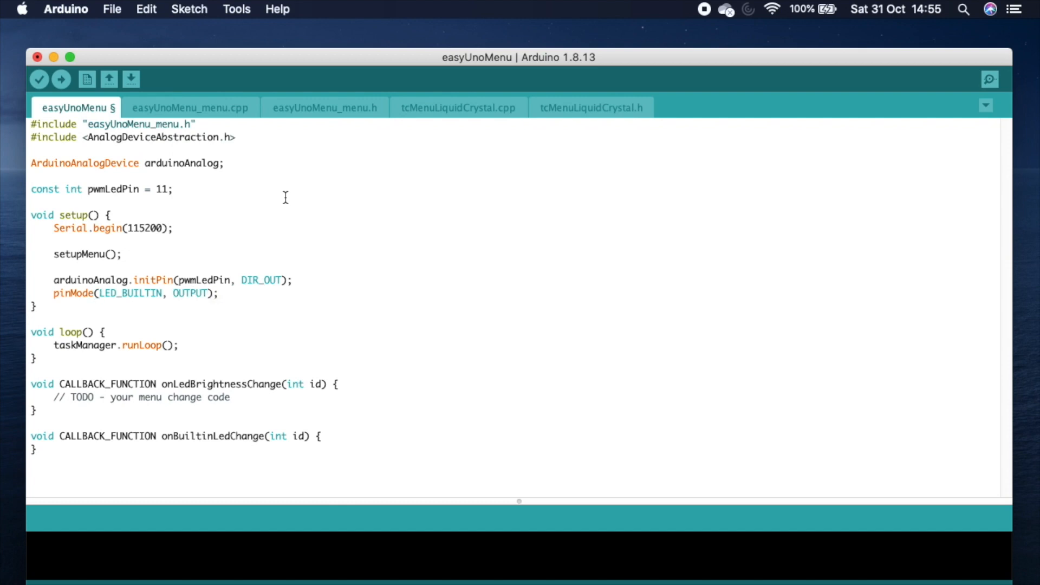
text(menuMgr.setNextButton(DF_KEY_RIGHT);)
text(menuMgr.setBackButton(DF_KEY_LEFT);)
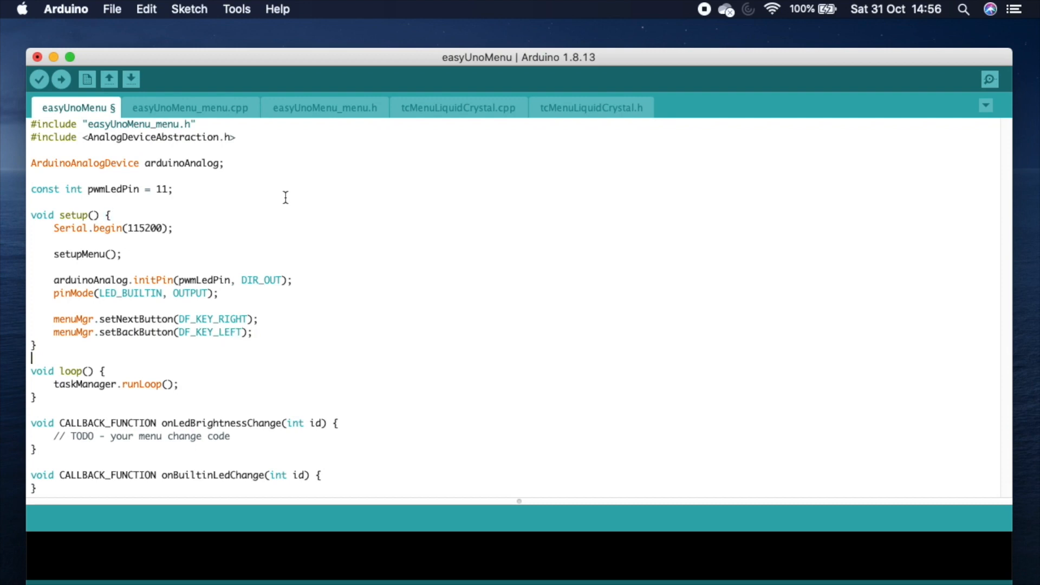
Step: Fill the callbacks: brightness/100 drives setCurrentFloat, and LED_BUILTIN is written from menuBuiltInLED
text(int currentP)
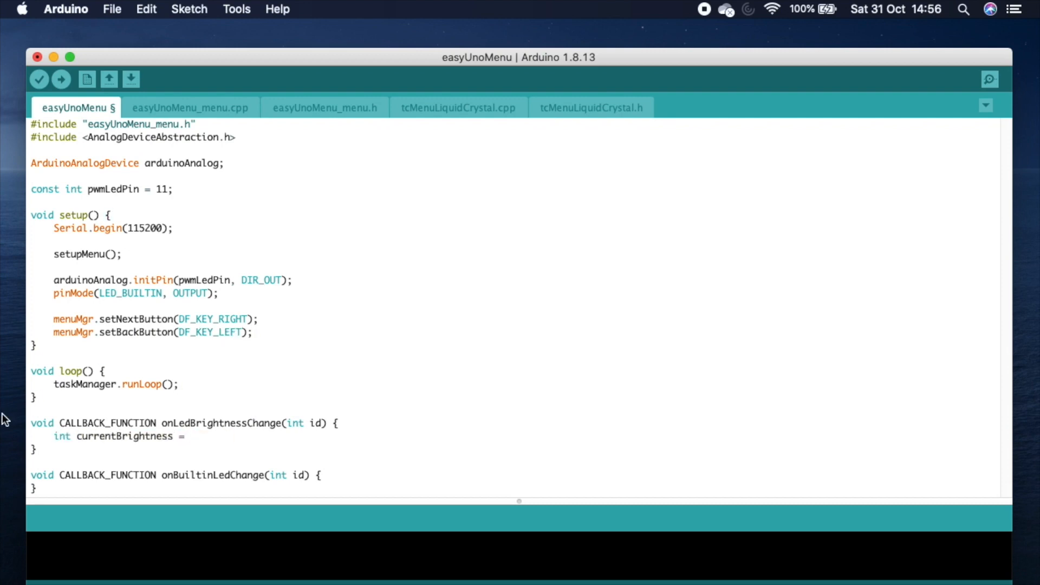
text(menuLEDBrightness)
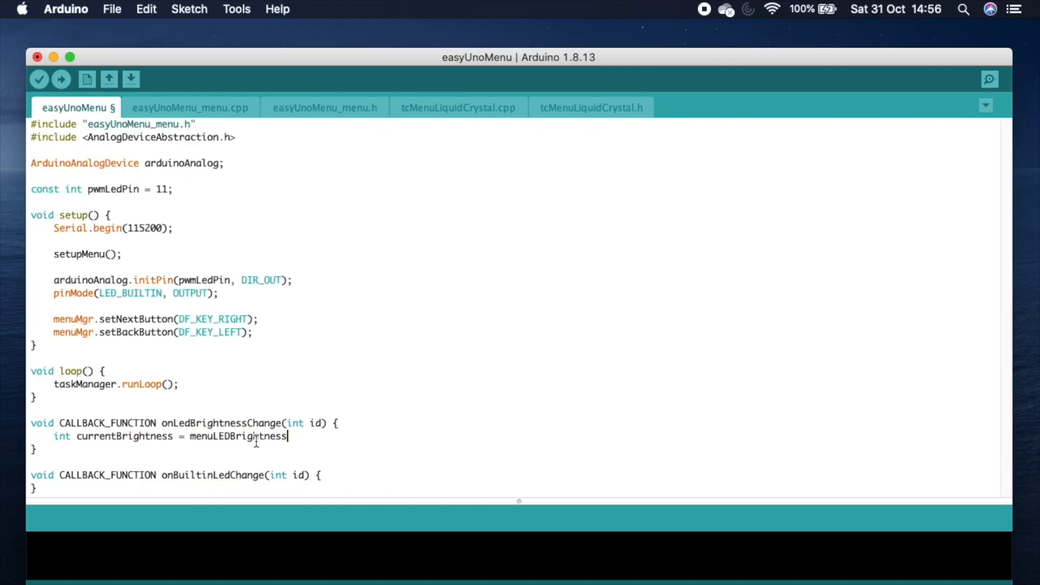
text(.getCurrentValue();)
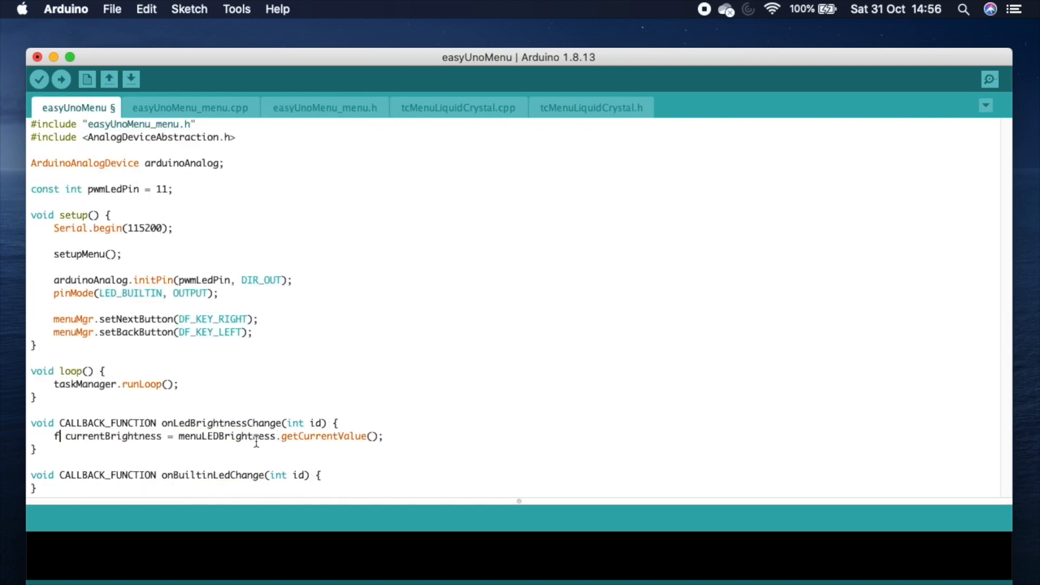
text(loat currentBrightness = menuLEDBrightness.getCurrentValue() / 100.0F;)
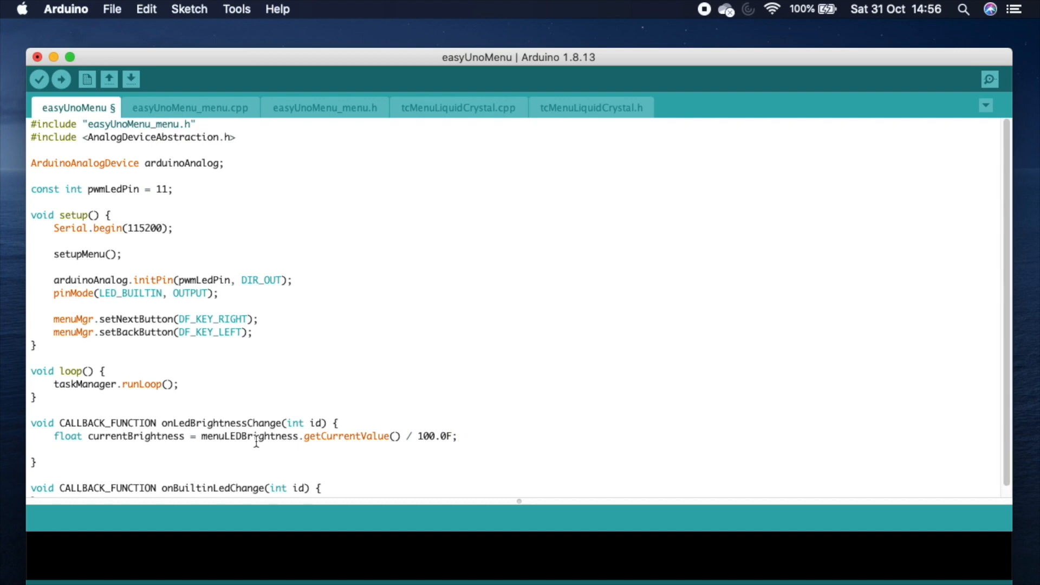
text(arduinoAnalog)
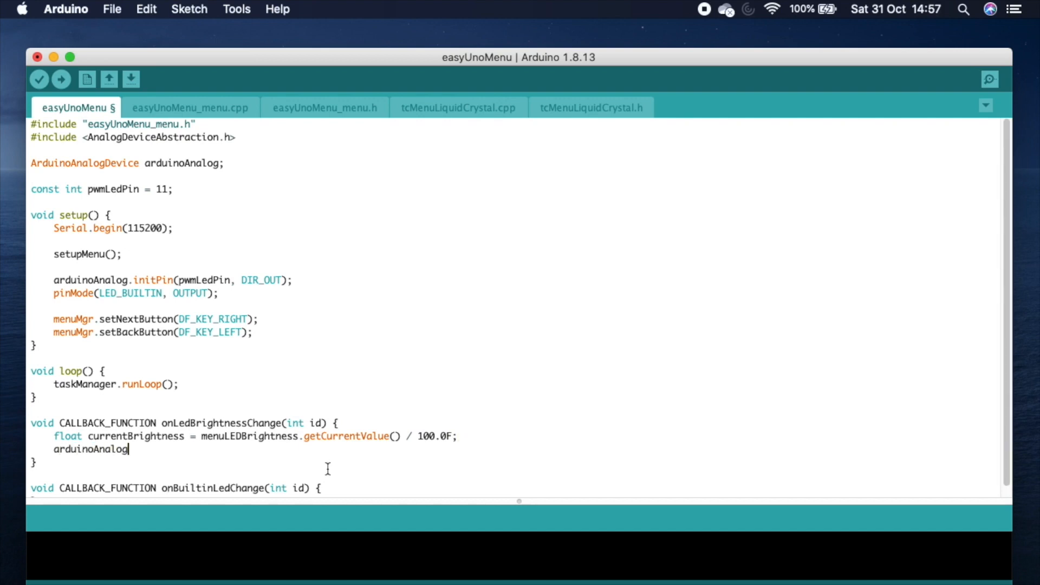
text(.setCurrentFloat(currentBrightness);)
text(digitalWrite()
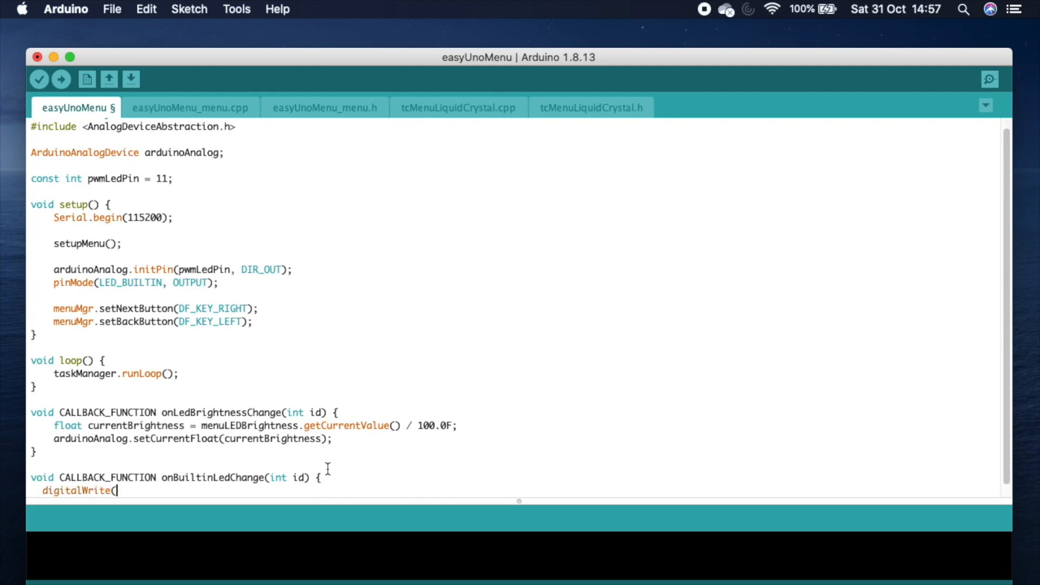
text(LED_BUILTIN,)
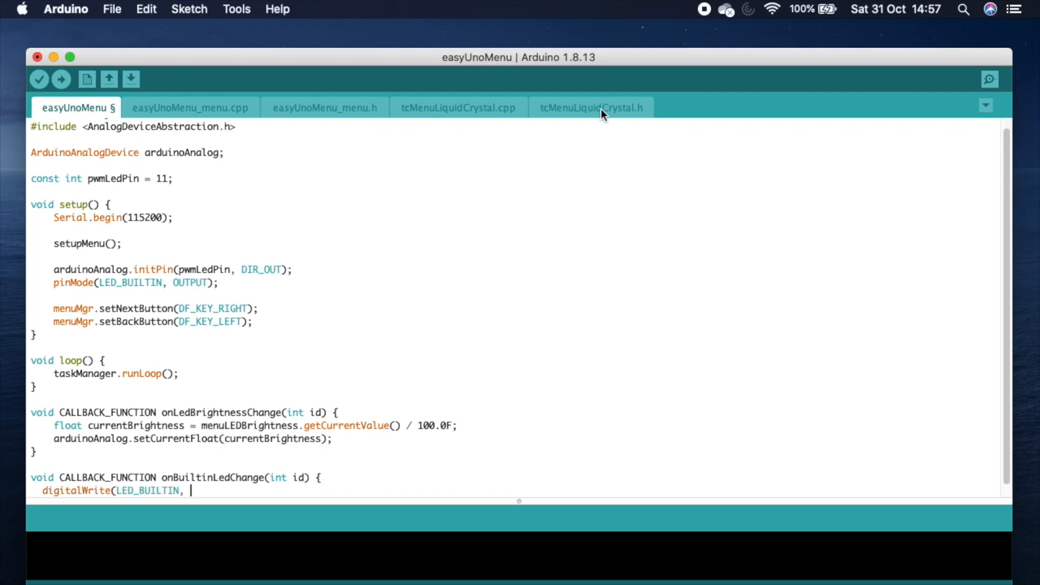
text(menuBuiltInLED.getBoolean());)
text(// a)
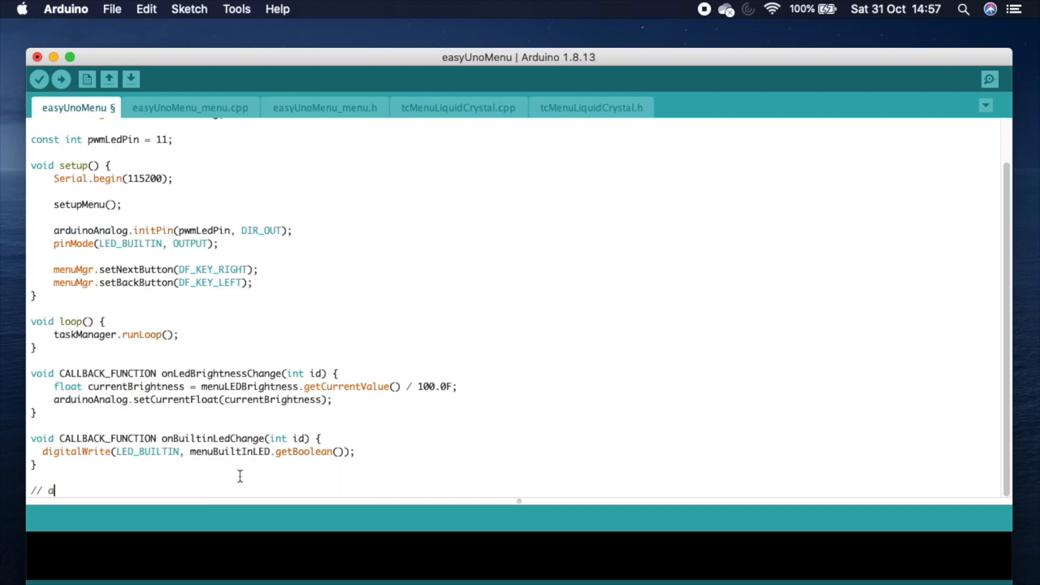
Step: Compile, check the board settings, add pwmLedPin to setCurrentFloat and recompile the sketch
click(60, 79)
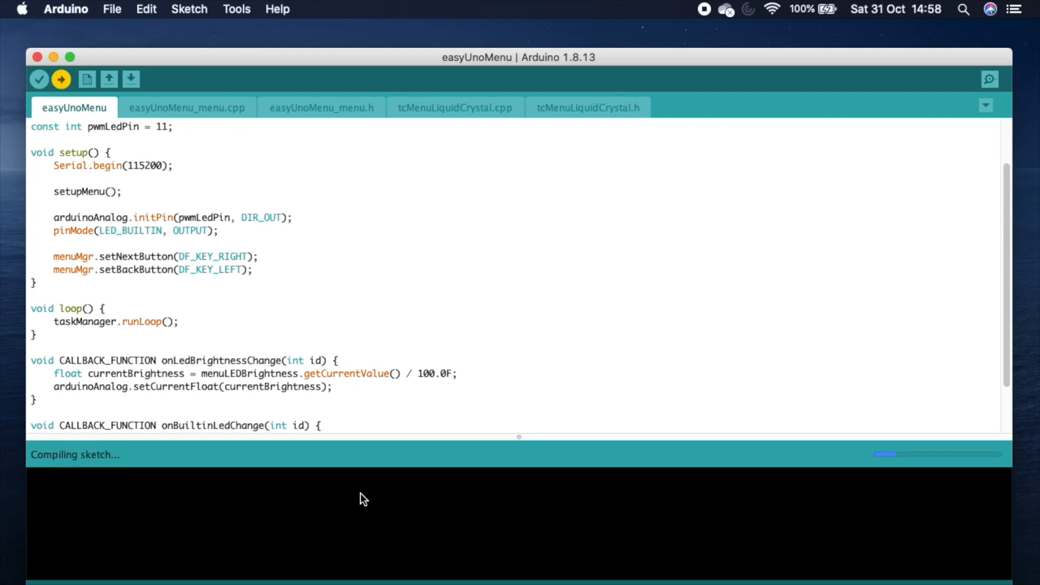
click(39, 79)
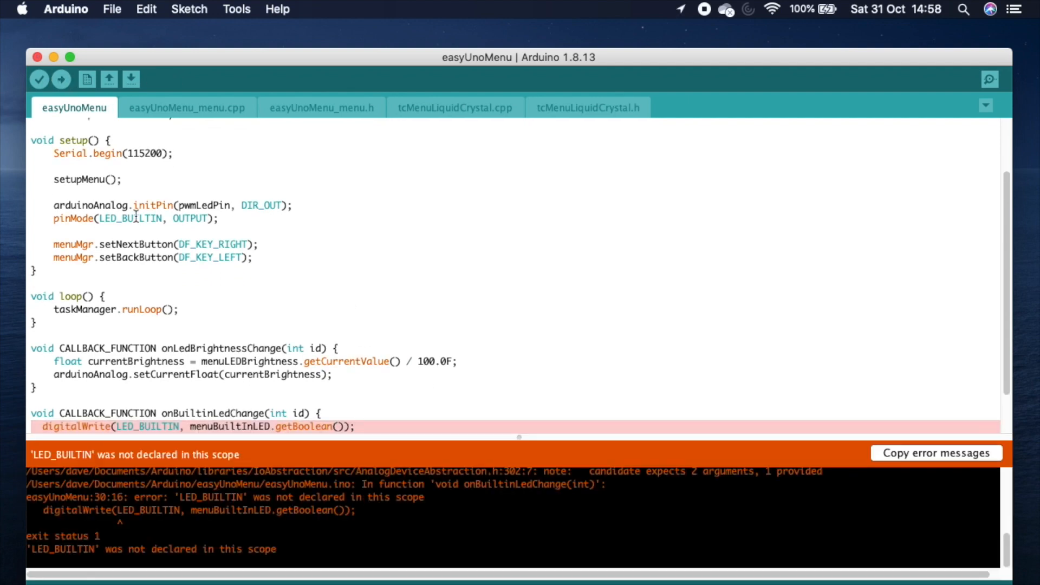
click(236, 8)
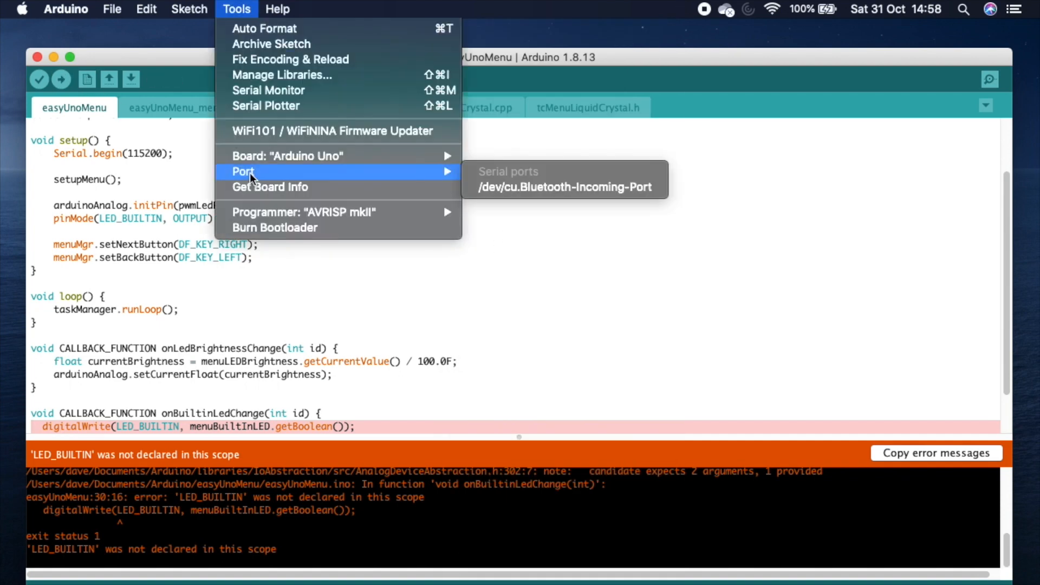
mouse_move(267, 90)
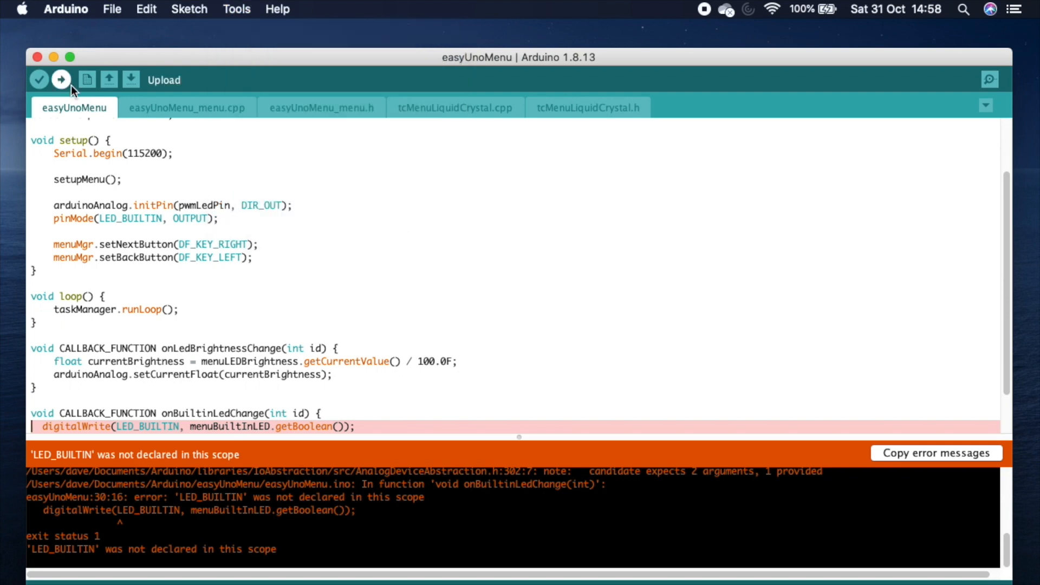
click(61, 80)
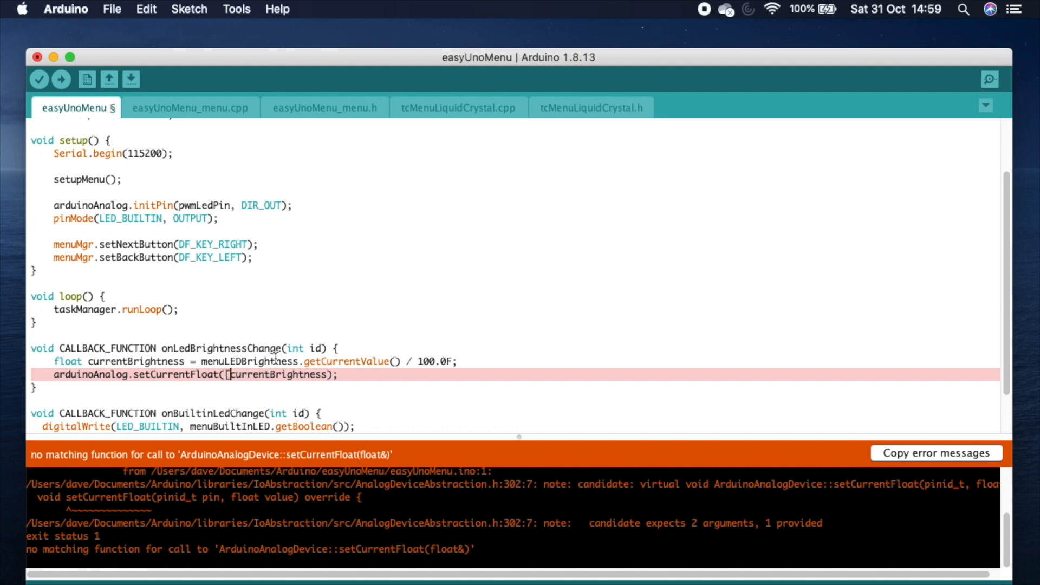
click(60, 79)
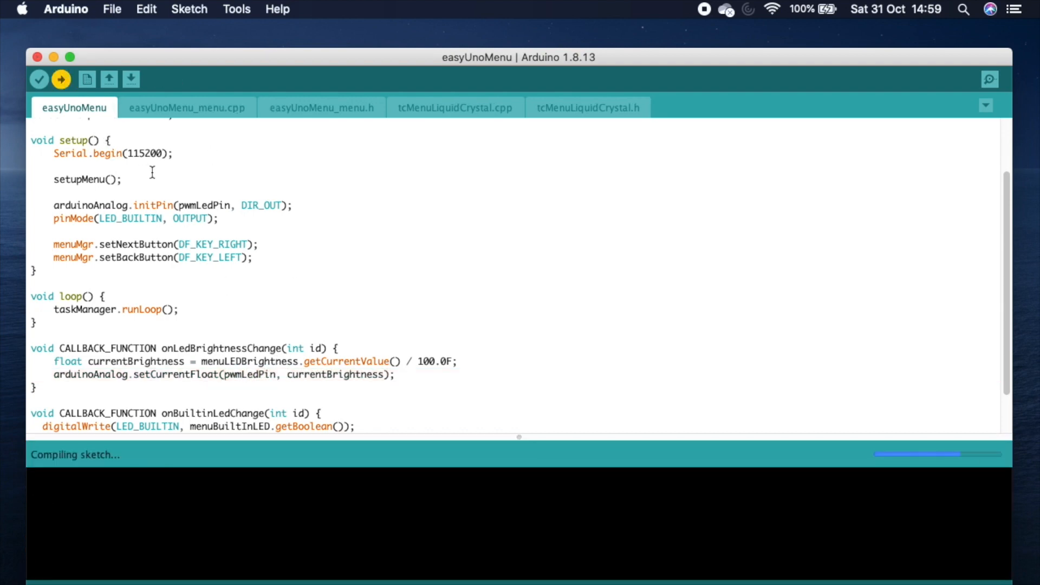